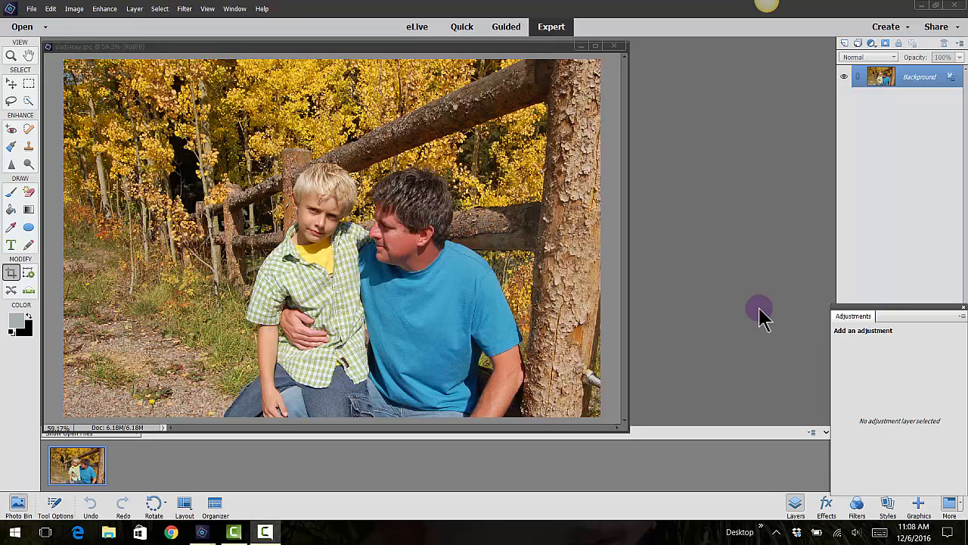
pyautogui.moveTo(693, 276)
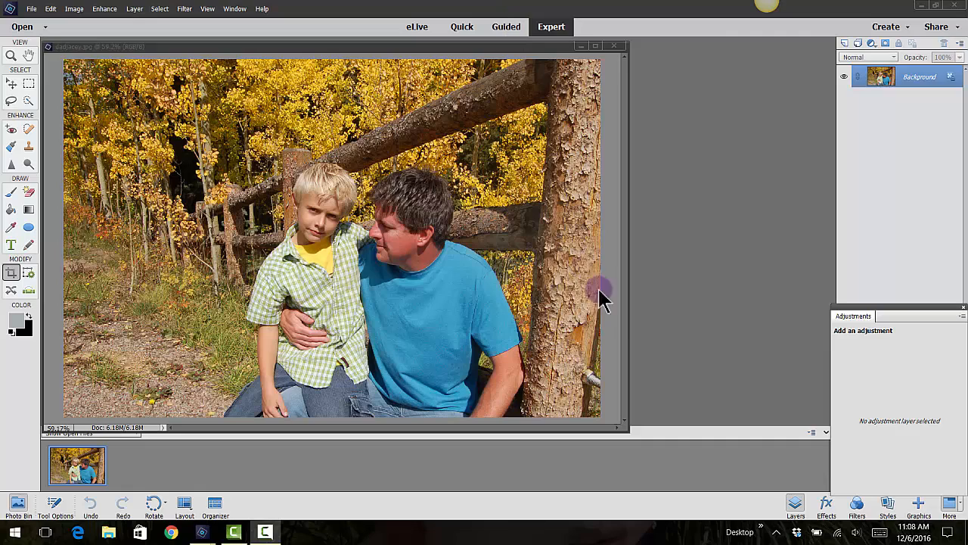
pyautogui.moveTo(692, 314)
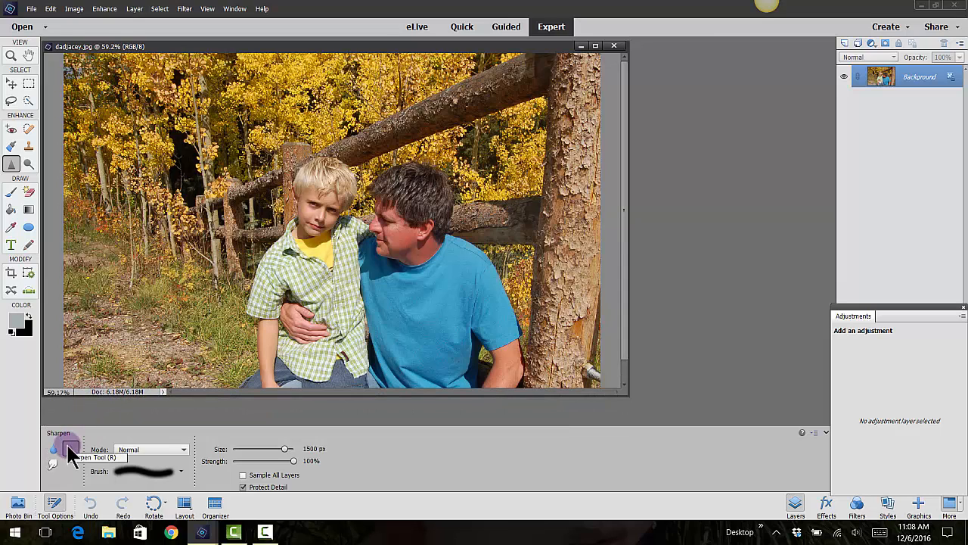
pyautogui.moveTo(12, 128)
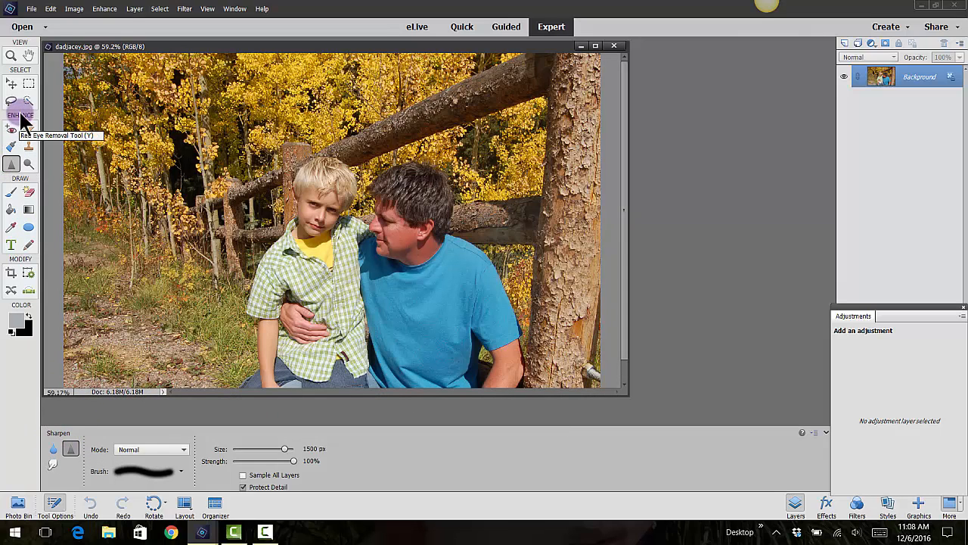
pyautogui.moveTo(12, 164)
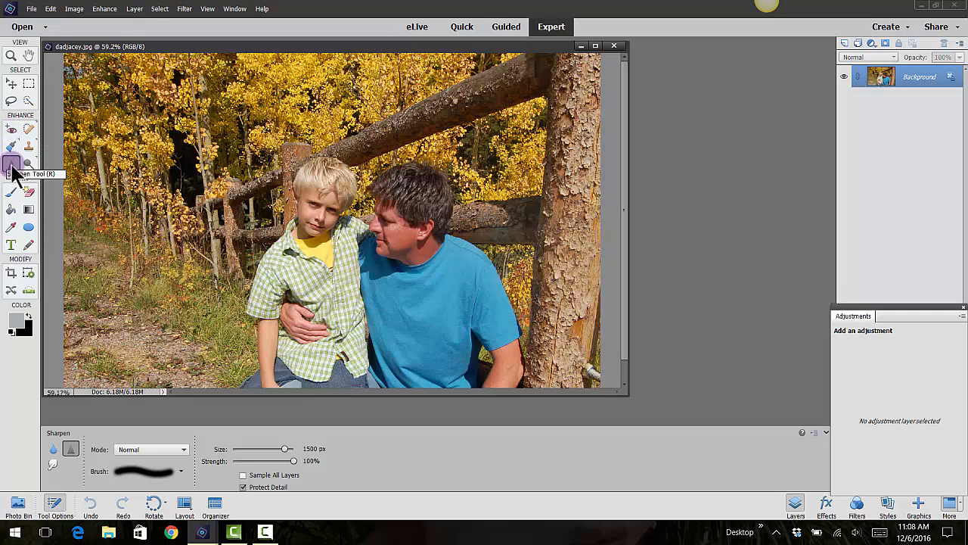
# Switch from the Sharpen tool to the Blur tool, keeping an 89 px brush.
pyautogui.click(11, 164)
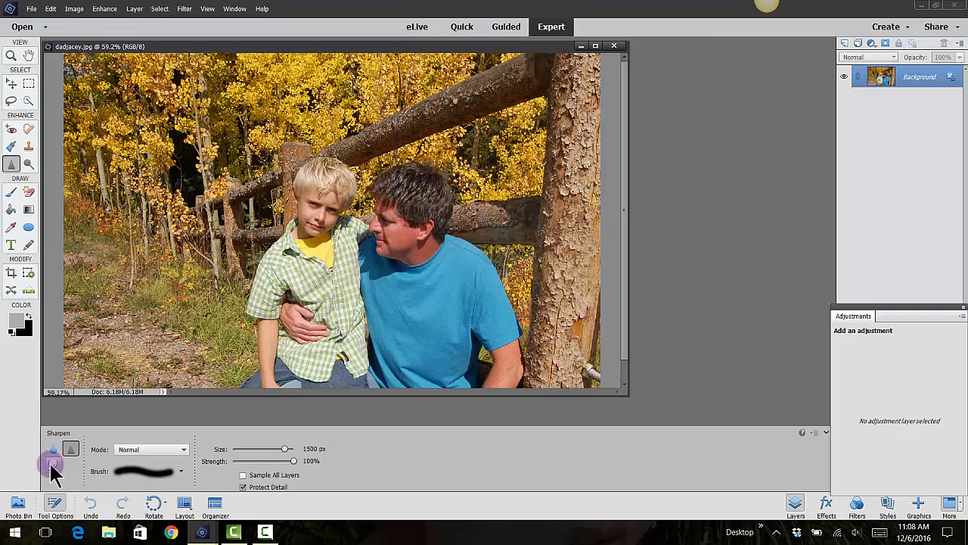
pyautogui.click(53, 450)
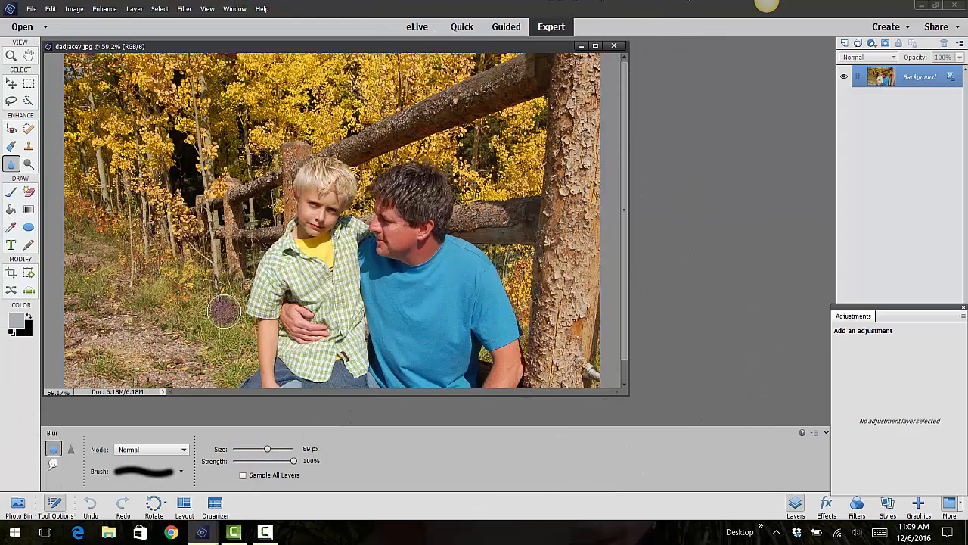
# Enlarge the Blur brush size to 974 px.
pyautogui.moveTo(267, 448); pyautogui.dragTo(280, 449)
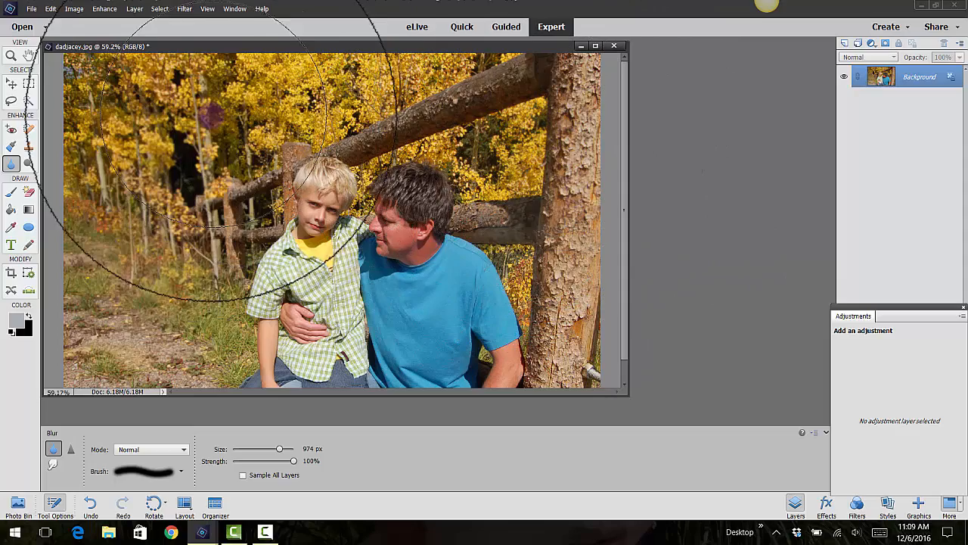
pyautogui.moveTo(151, 265)
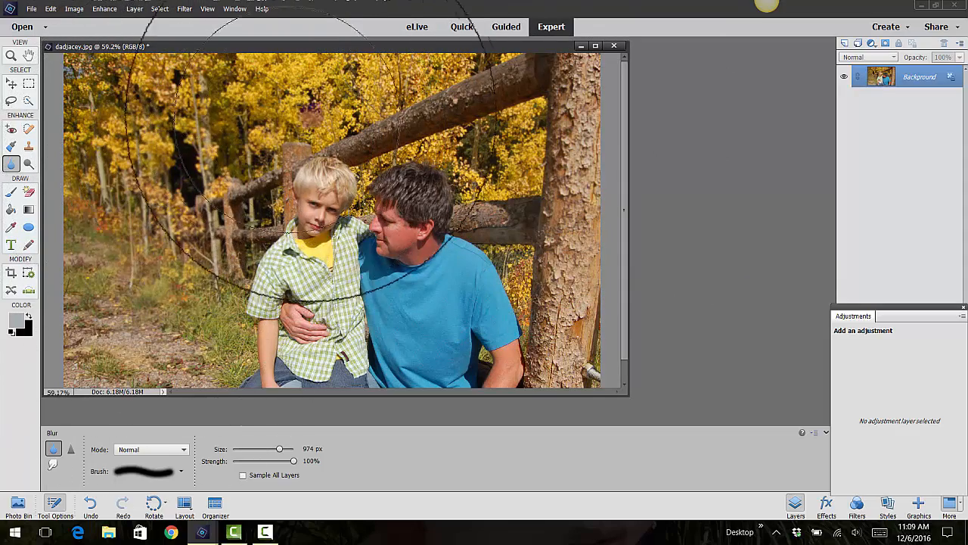
pyautogui.moveTo(613, 263)
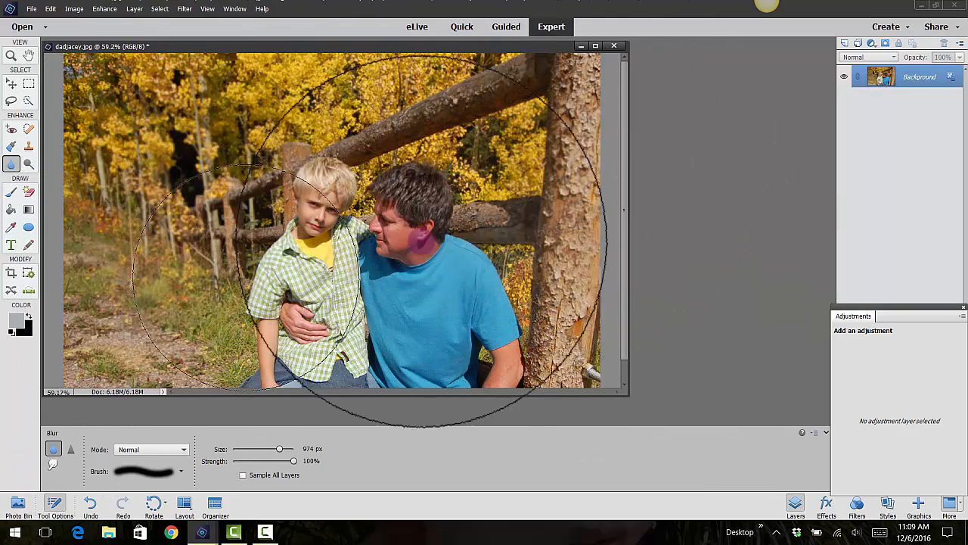
# Close the blurred photo without saving and reopen the original dadjacey photo.
pyautogui.click(615, 46)
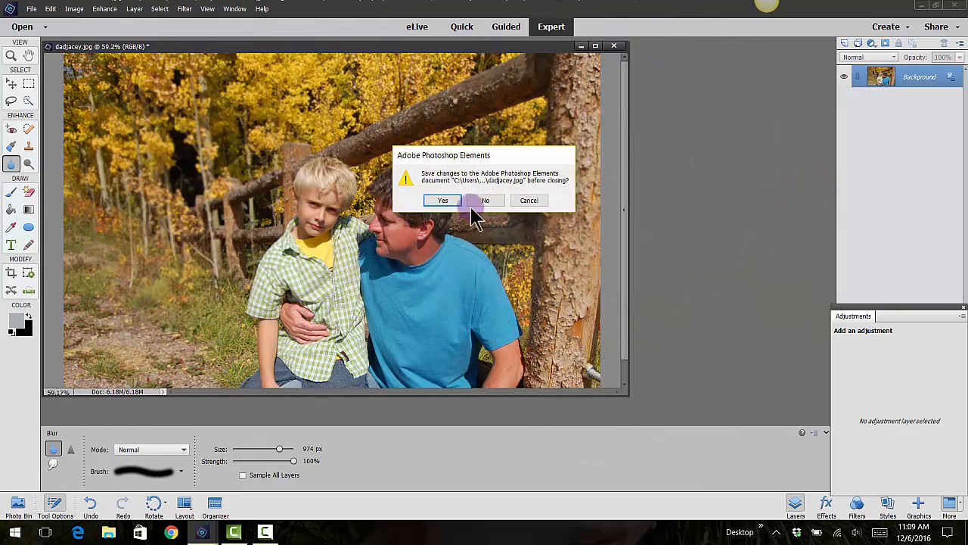
pyautogui.click(486, 200)
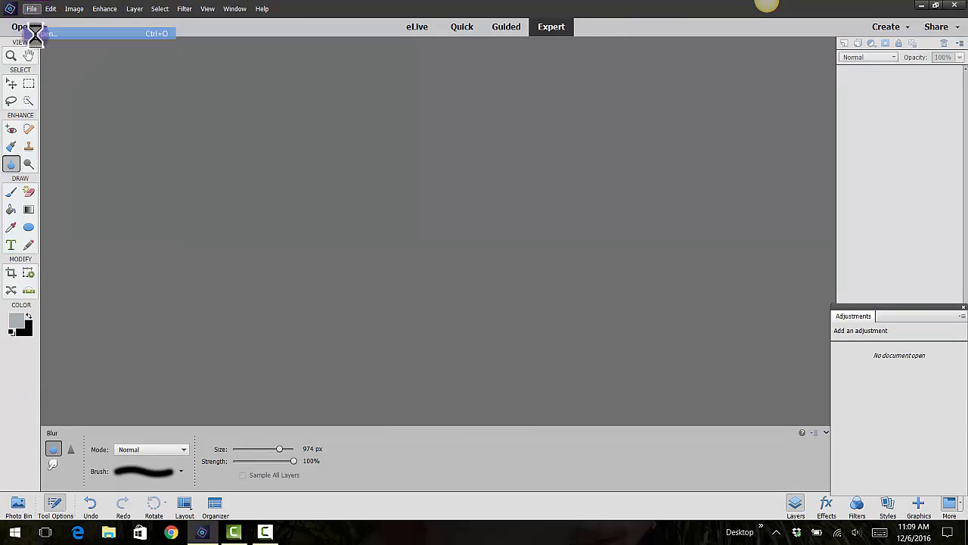
pyautogui.click(26, 33)
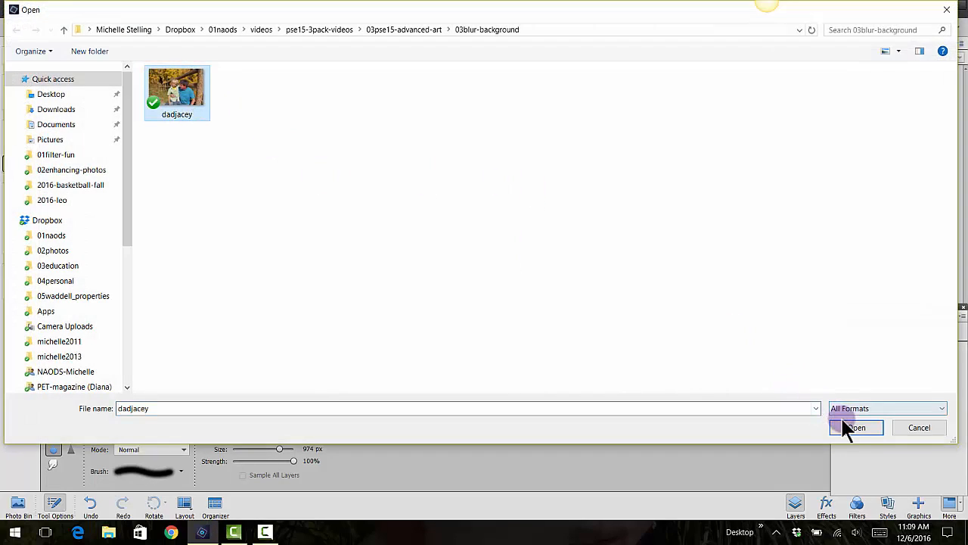
pyautogui.click(855, 427)
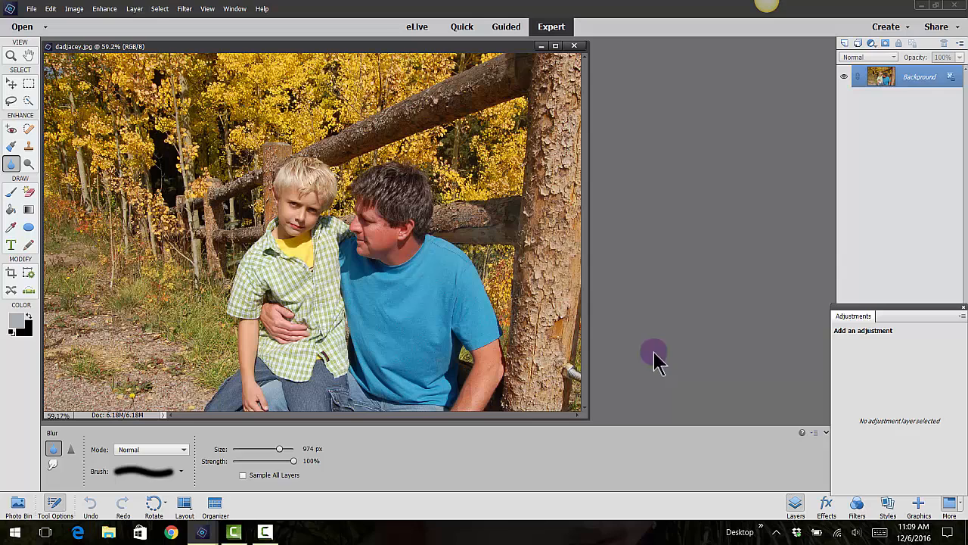
# Duplicate the Background layer, creating Background copy and Background copy 2.
pyautogui.rightClick(919, 77)
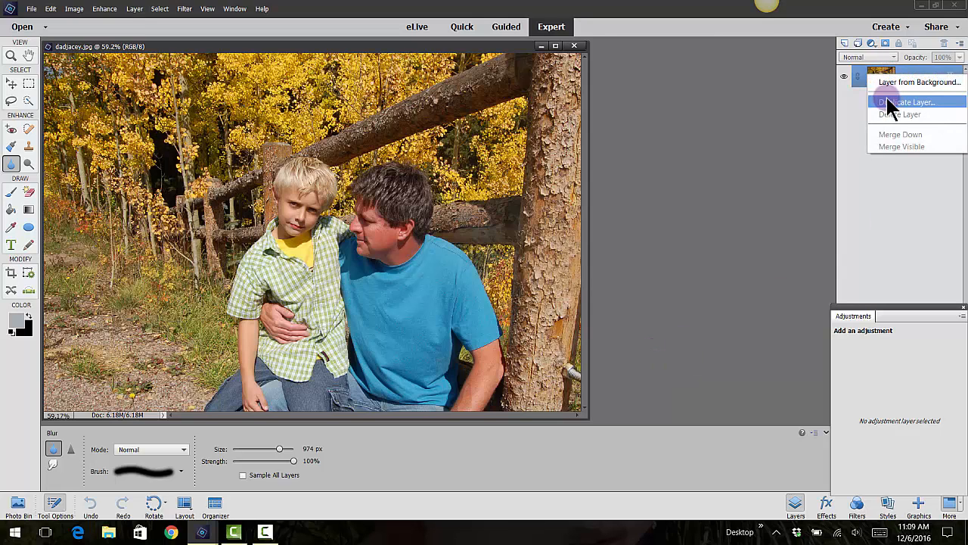
pyautogui.click(907, 102)
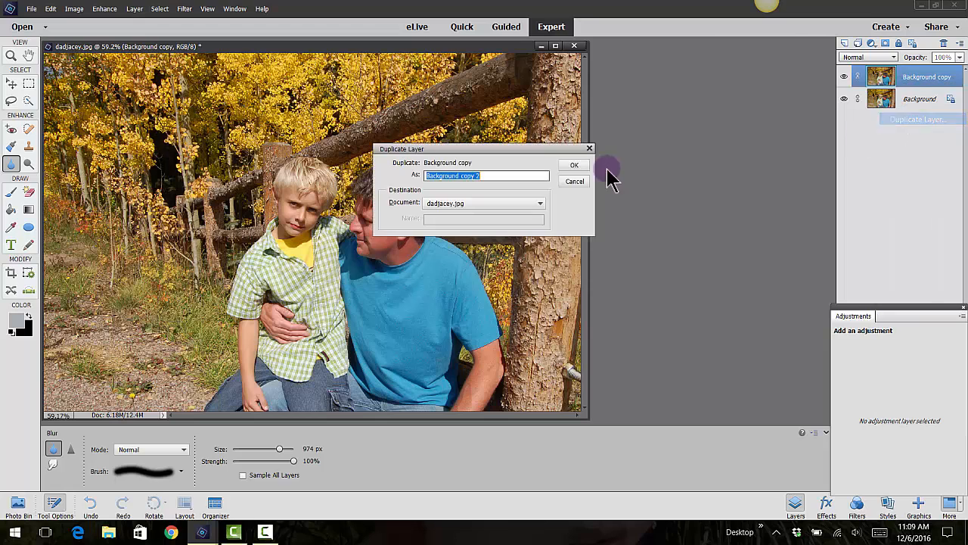
pyautogui.click(574, 165)
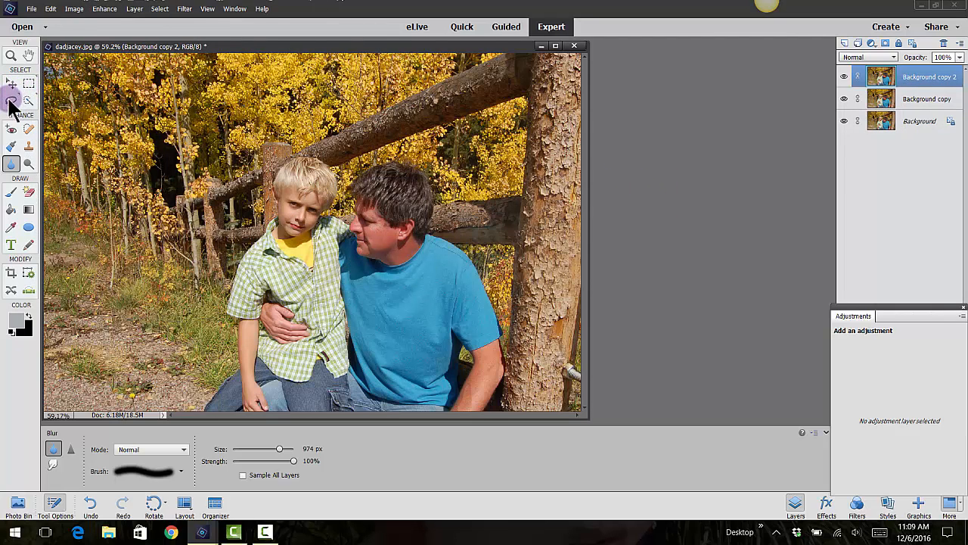
# Choose the Elliptical Marquee tool and set its feather to 79 px.
pyautogui.click(29, 82)
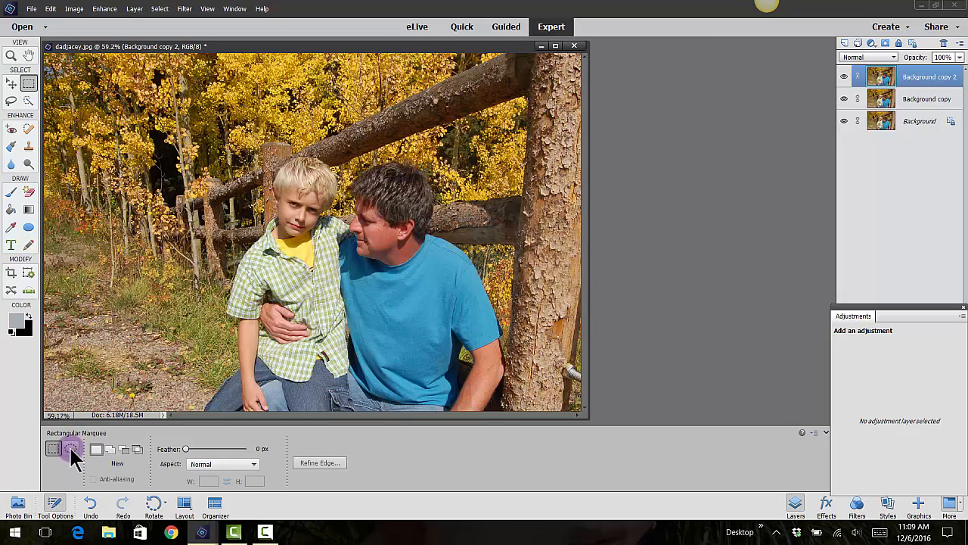
pyautogui.click(28, 84)
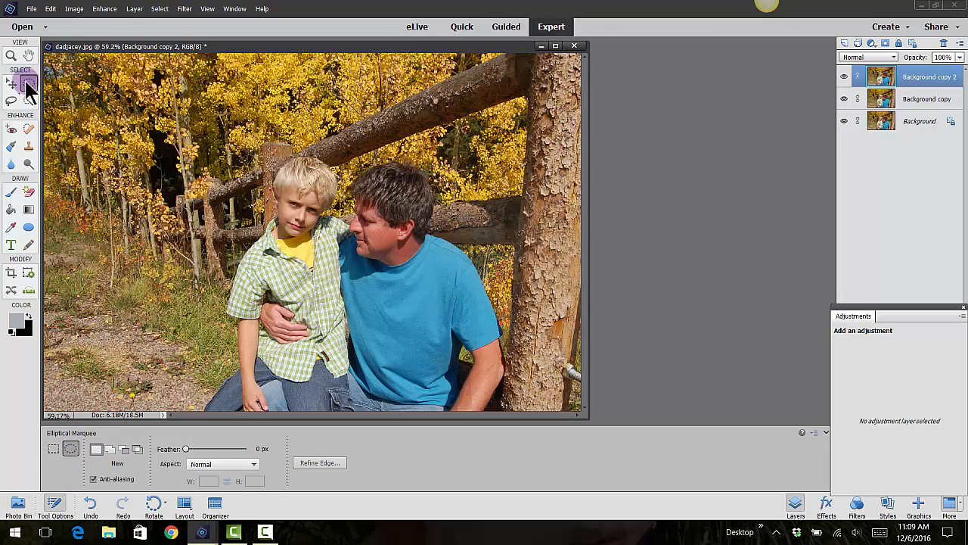
pyautogui.moveTo(26, 83)
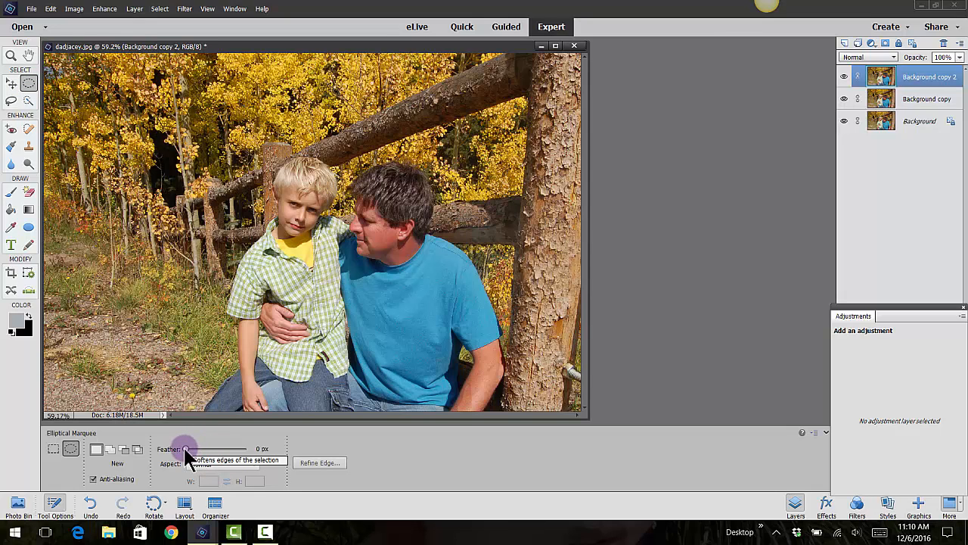
pyautogui.moveTo(185, 448); pyautogui.dragTo(219, 449)
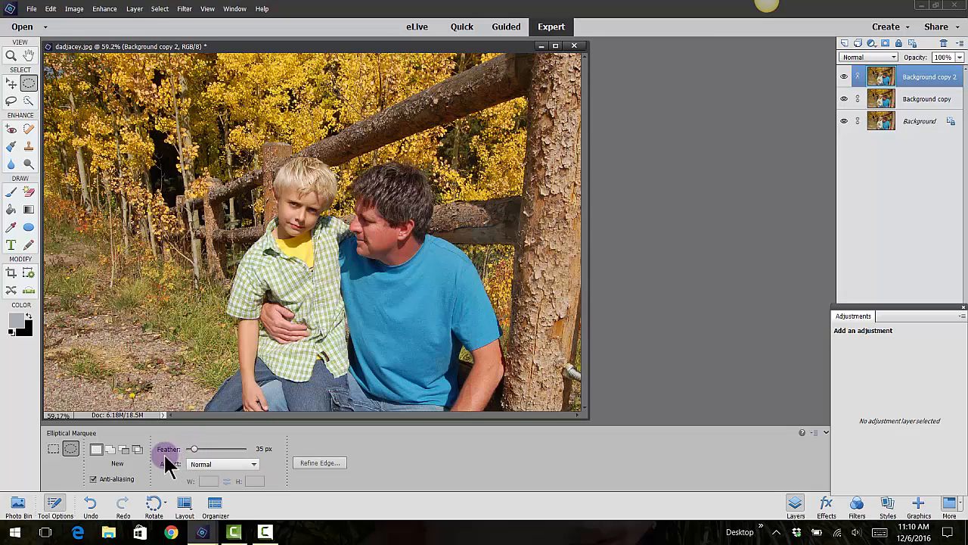
pyautogui.moveTo(193, 449); pyautogui.dragTo(199, 449)
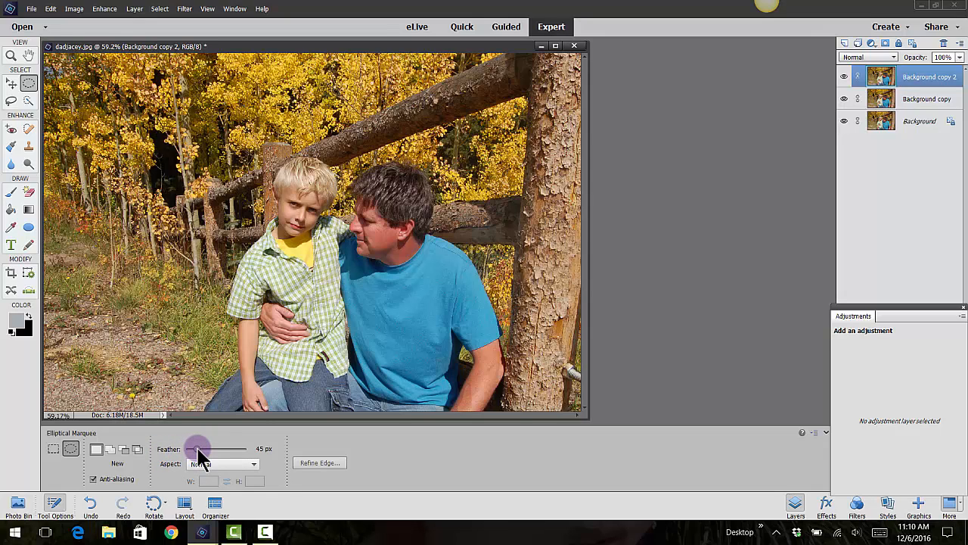
pyautogui.moveTo(196, 449); pyautogui.dragTo(205, 448)
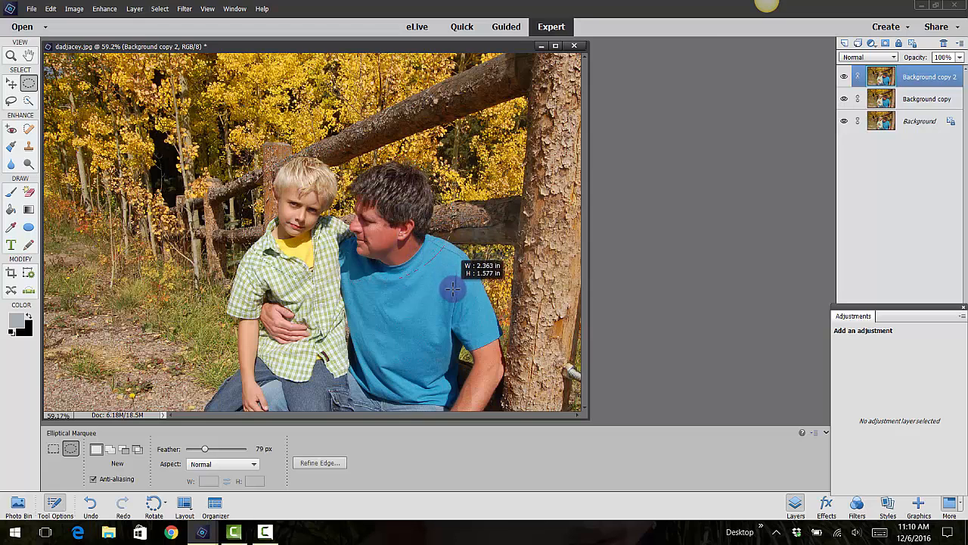
# Draw a feathered oval selection around the father's and son's upper bodies.
pyautogui.moveTo(452, 287); pyautogui.dragTo(453, 325)
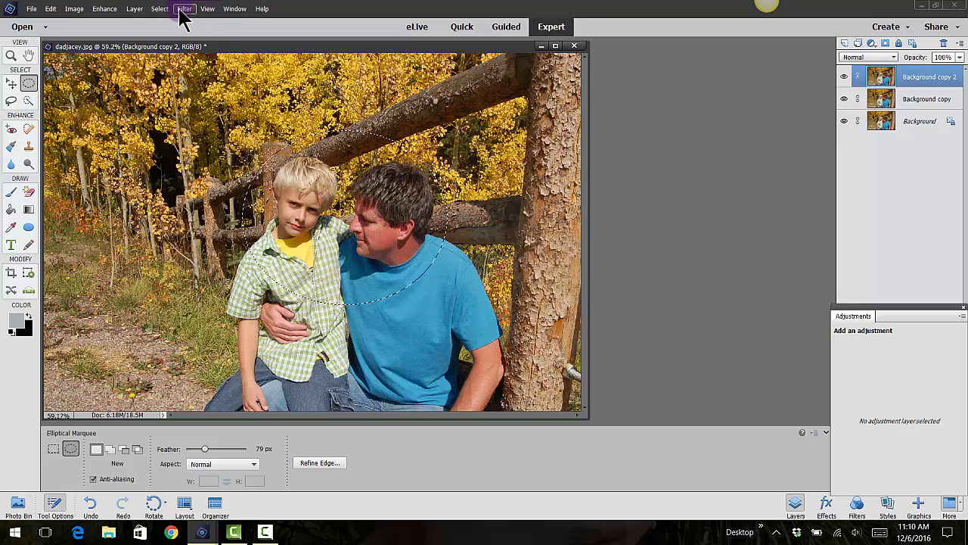
# Invert the oval selection so the background is selected, and open the Filter menu.
pyautogui.click(159, 8)
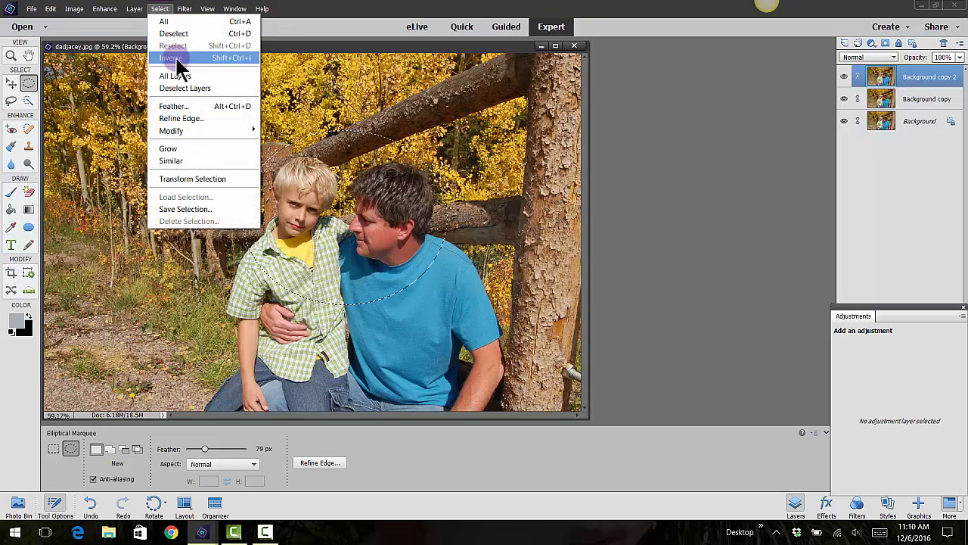
pyautogui.click(170, 57)
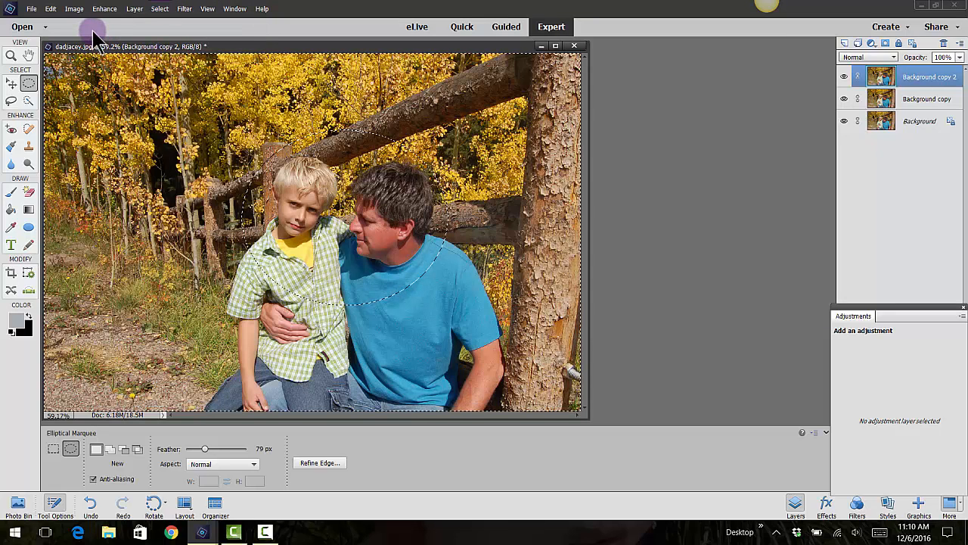
pyautogui.moveTo(184, 8)
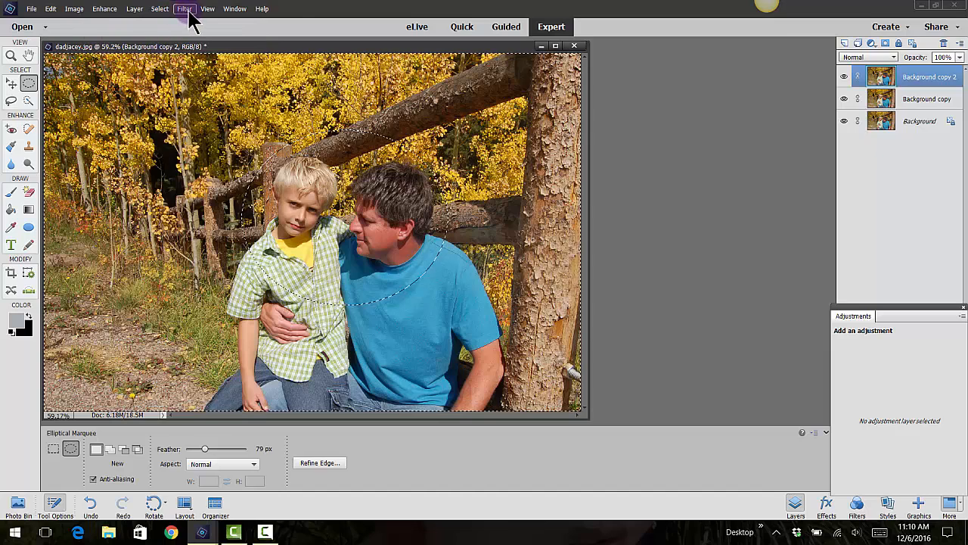
pyautogui.click(184, 8)
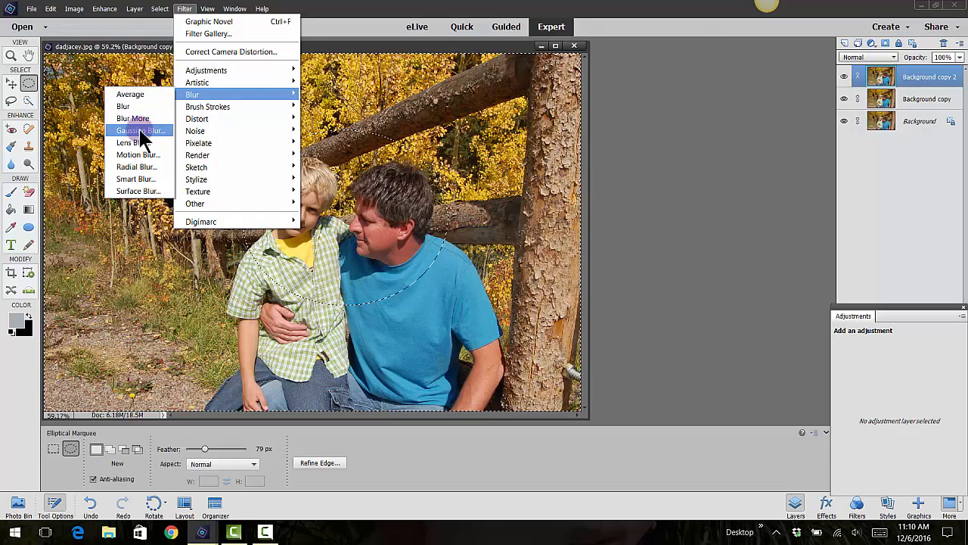
# Apply a 4.6-pixel Gaussian Blur to the background, then deselect.
pyautogui.click(138, 130)
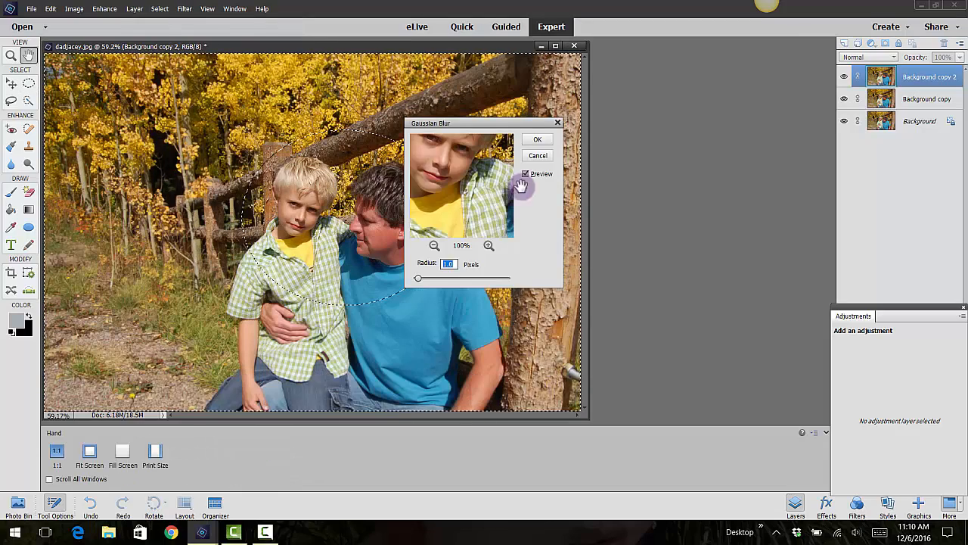
pyautogui.moveTo(417, 279); pyautogui.dragTo(442, 279)
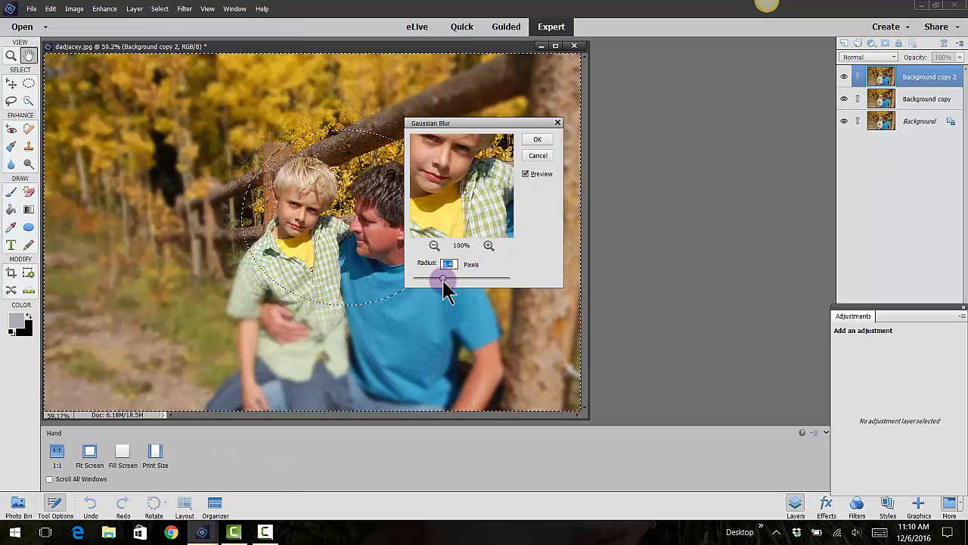
pyautogui.moveTo(444, 280); pyautogui.dragTo(466, 280)
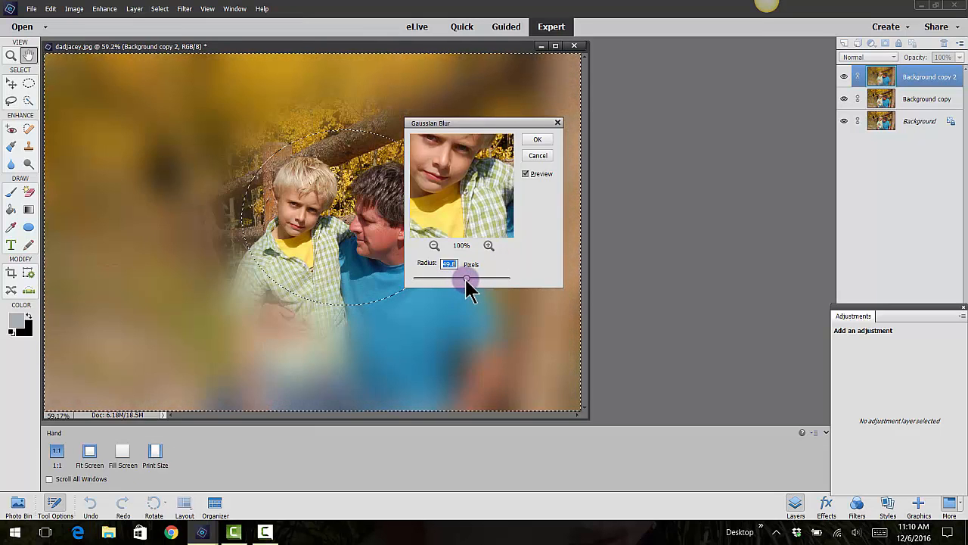
pyautogui.moveTo(465, 277); pyautogui.dragTo(445, 277)
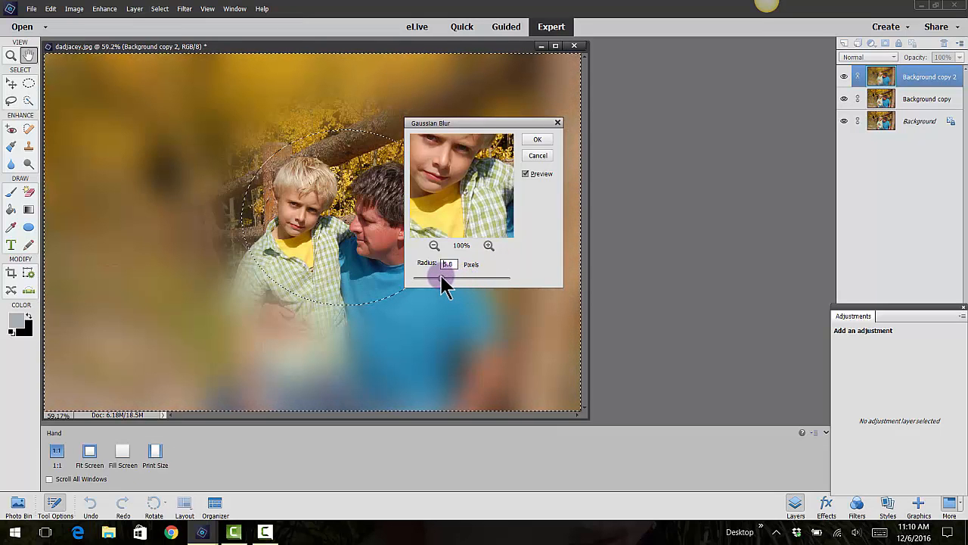
pyautogui.moveTo(446, 277); pyautogui.dragTo(435, 278)
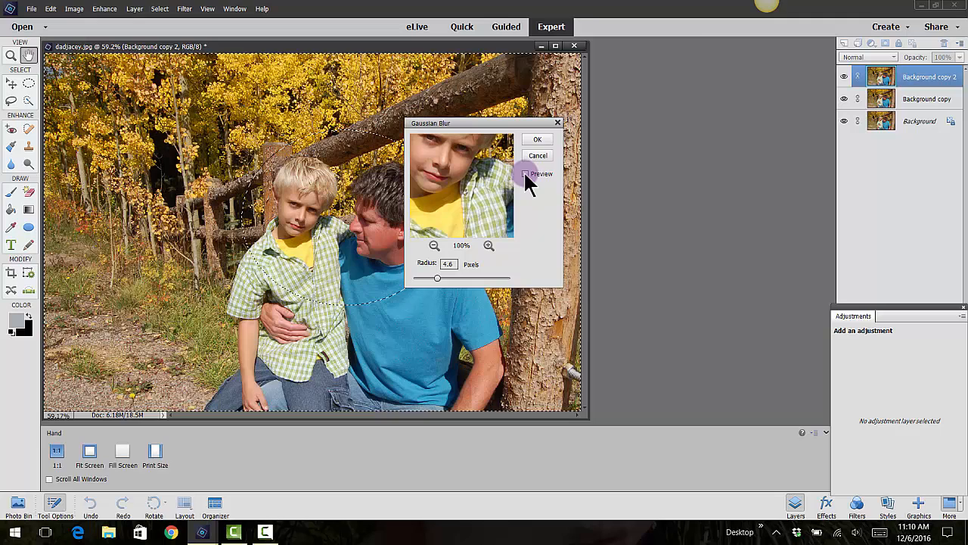
pyautogui.click(537, 155)
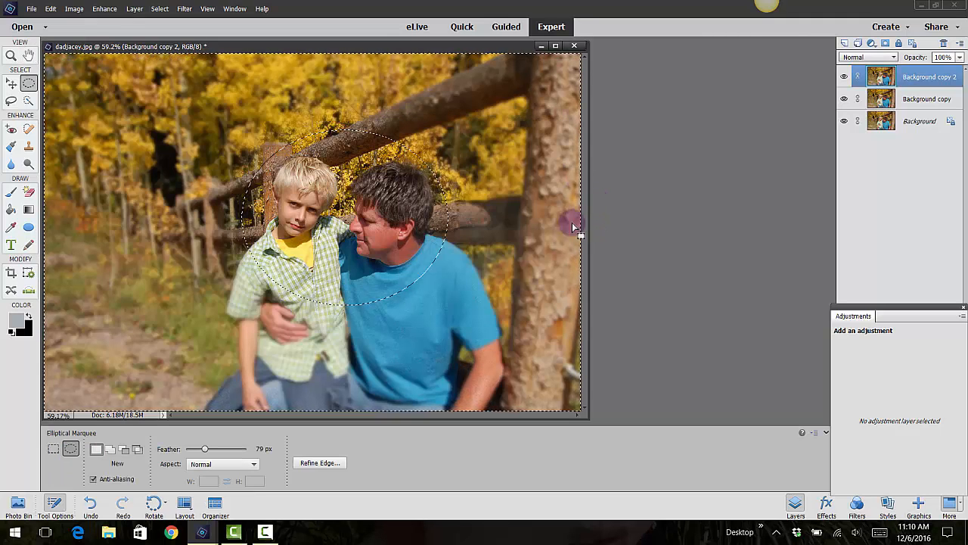
pyautogui.click(160, 8)
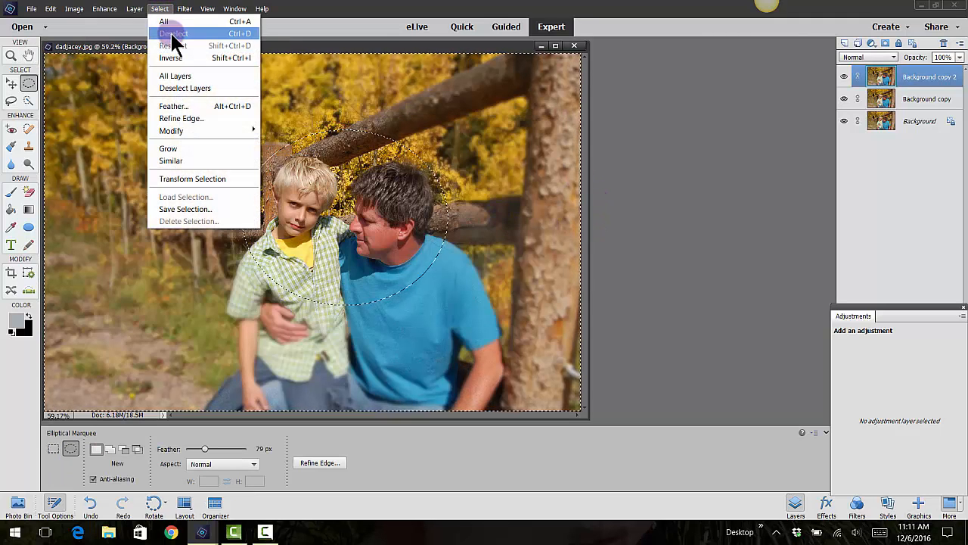
pyautogui.click(173, 33)
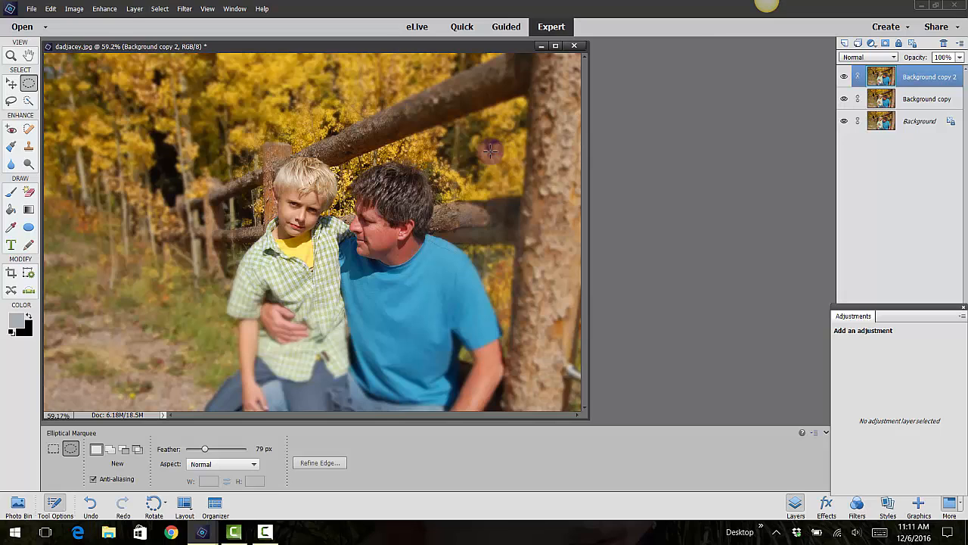
pyautogui.moveTo(407, 266)
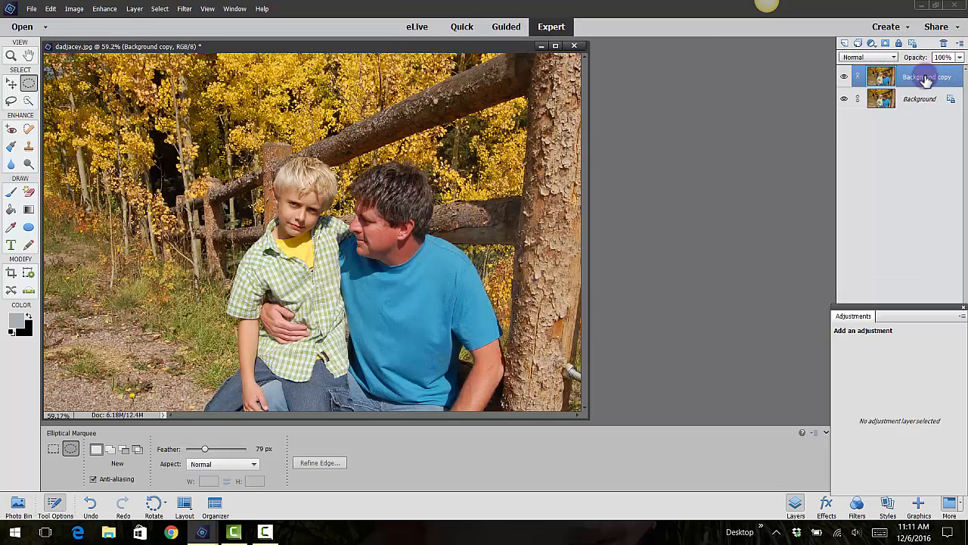
# Switch to Guided mode and show the Special Edits gallery.
pyautogui.click(506, 26)
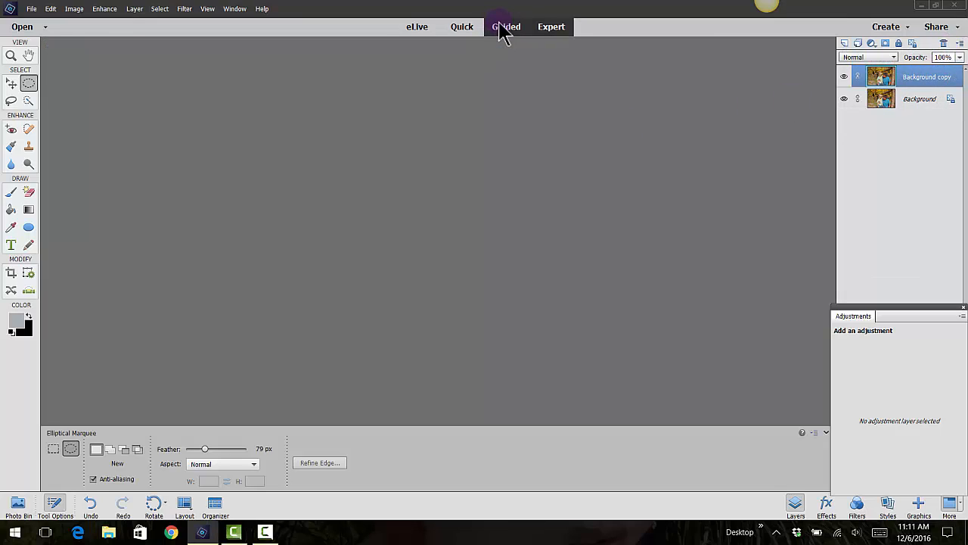
pyautogui.click(506, 27)
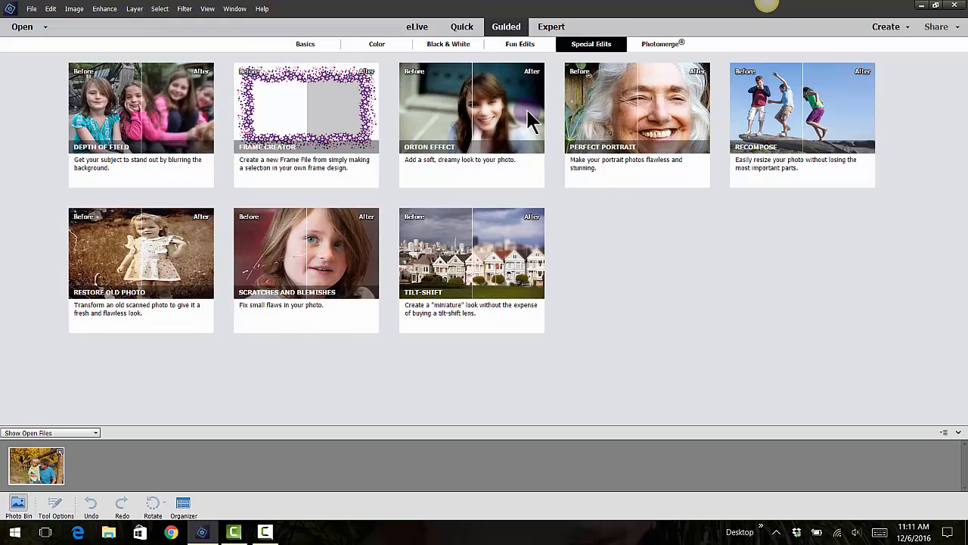
pyautogui.moveTo(660, 257)
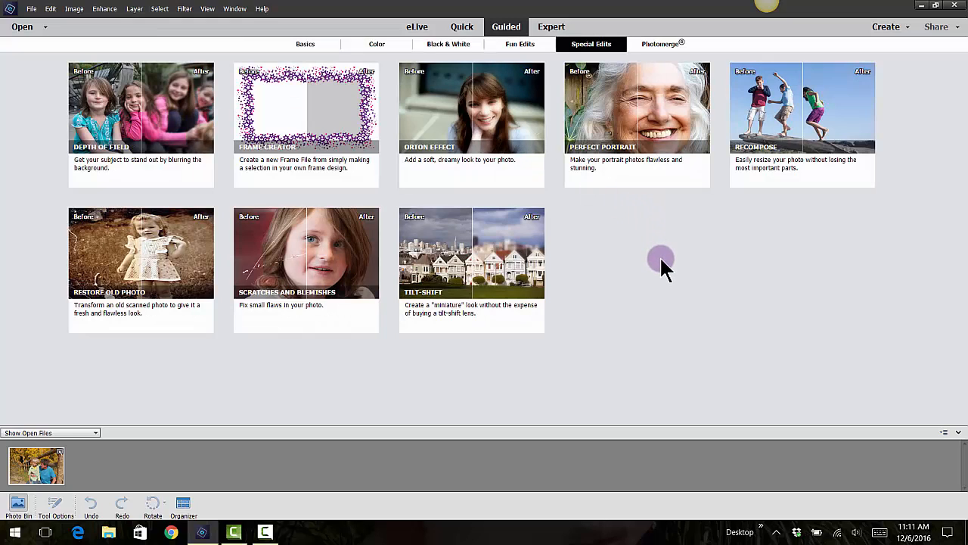
pyautogui.moveTo(140, 113)
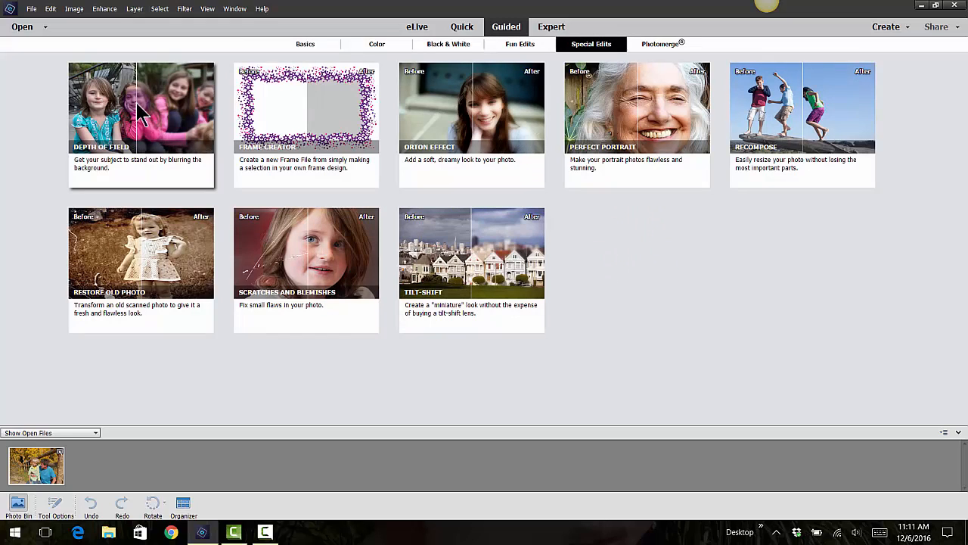
pyautogui.moveTo(159, 121)
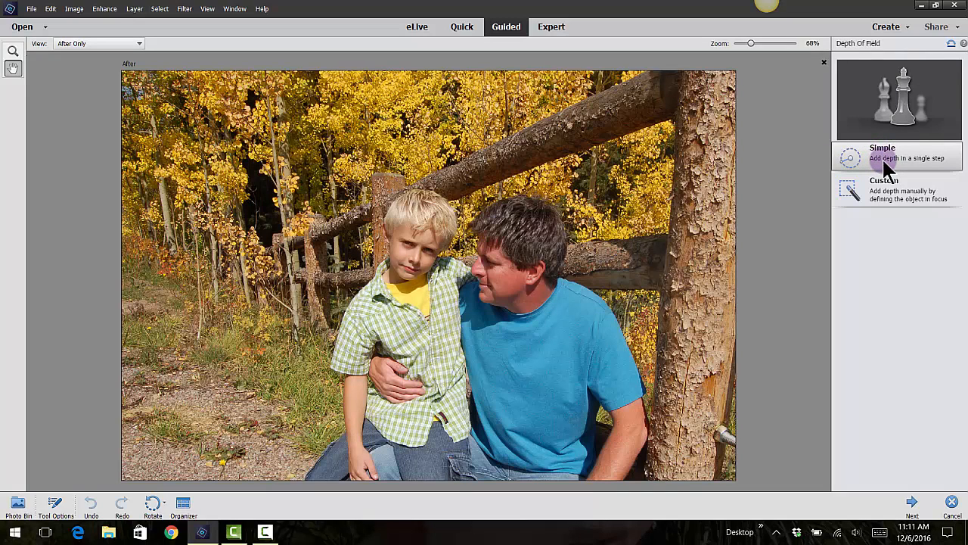
# Choose the Simple method in the Depth of Field guided edit.
pyautogui.click(882, 151)
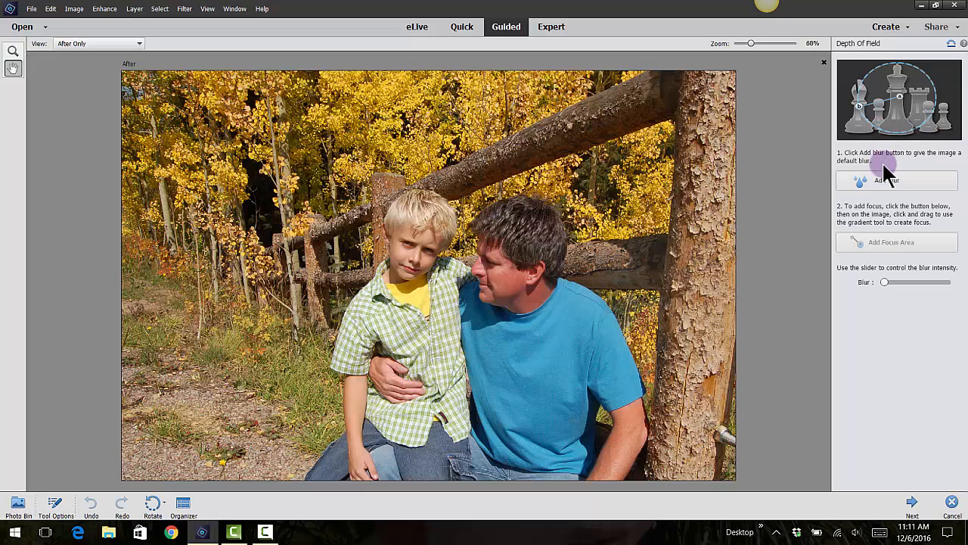
# Apply the default depth blur to the whole photo and begin adding a focus area.
pyautogui.click(886, 180)
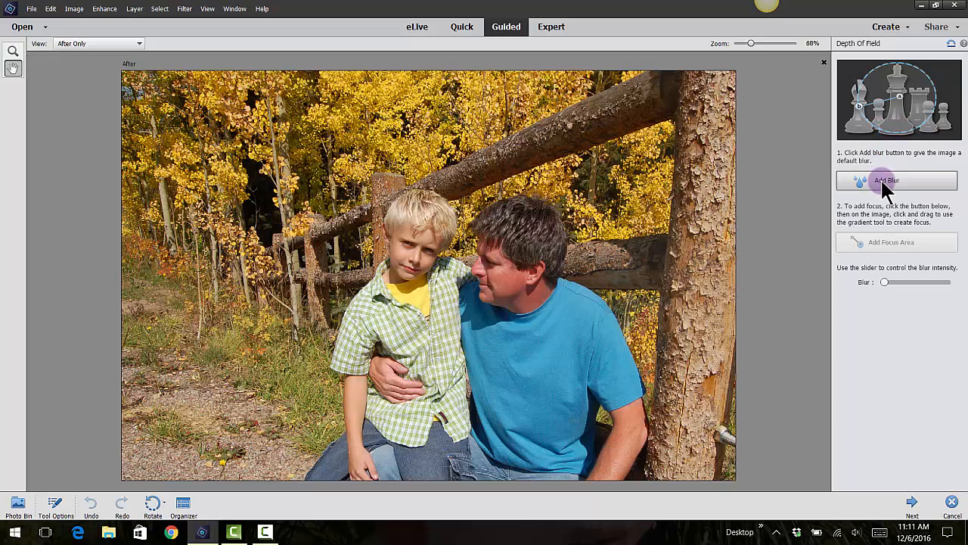
pyautogui.click(897, 180)
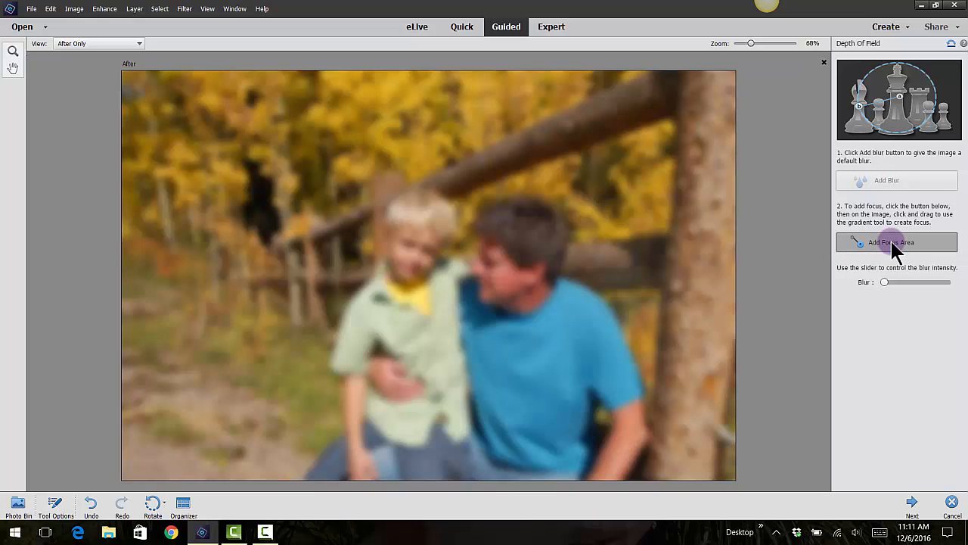
pyautogui.click(896, 243)
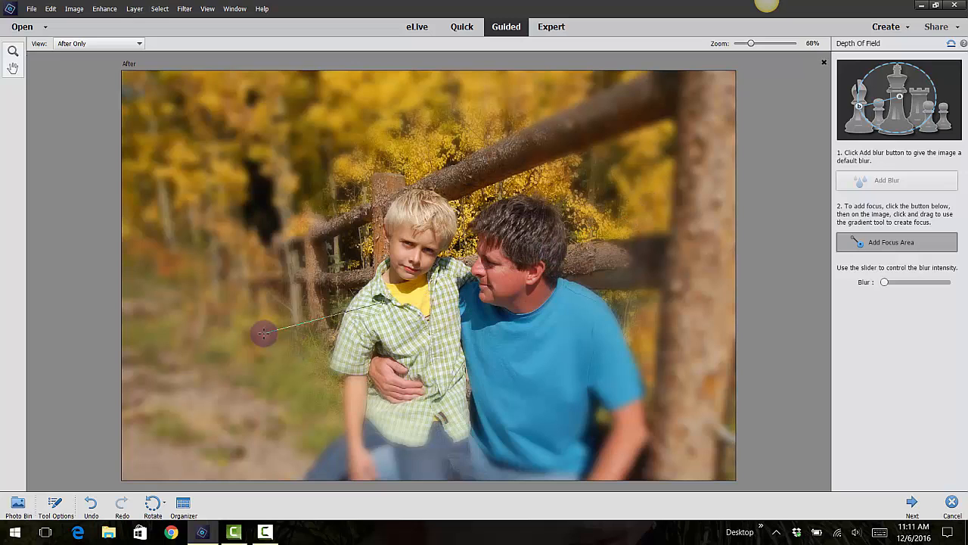
# Drag the focus gradient onto the father and son, reduce the Blur slider, and finish the edit.
pyautogui.moveTo(262, 333); pyautogui.dragTo(707, 99)
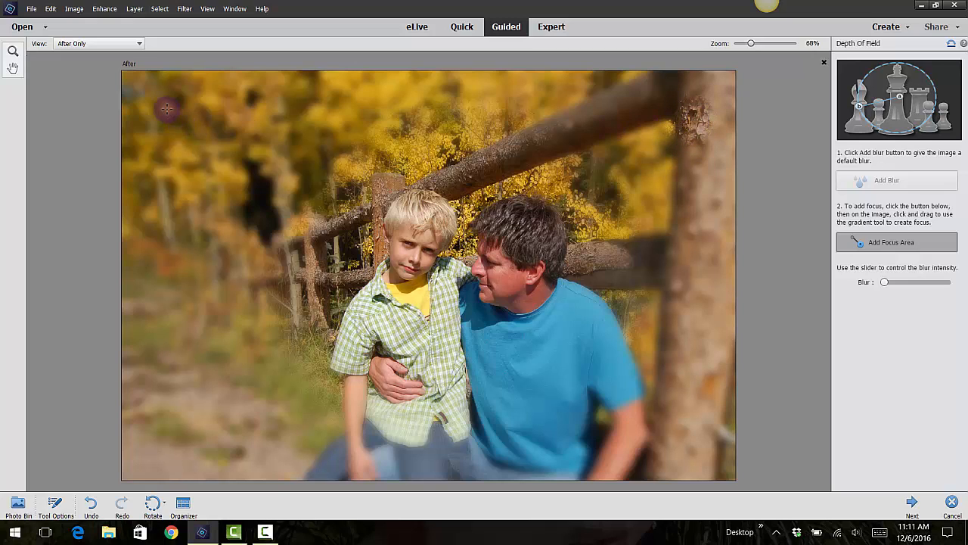
pyautogui.moveTo(698, 145)
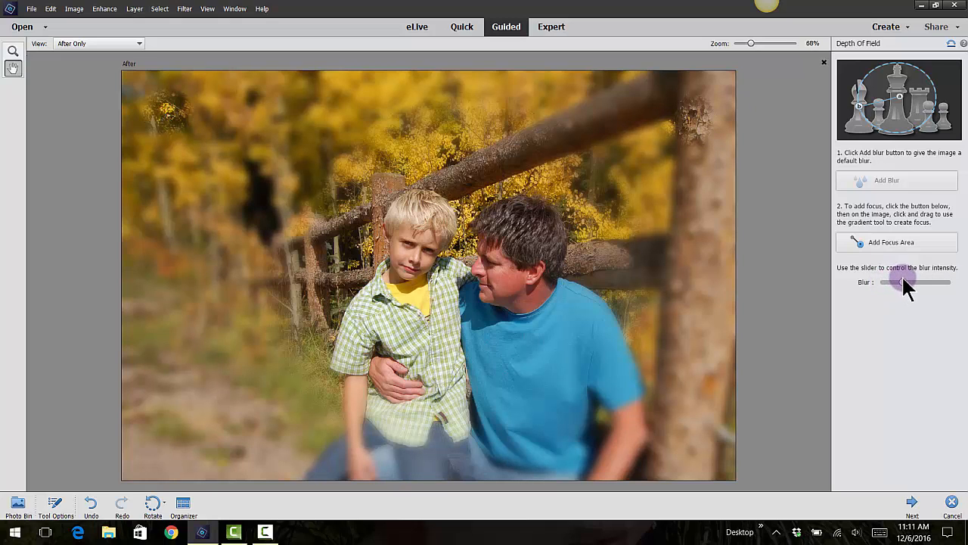
pyautogui.moveTo(904, 282); pyautogui.dragTo(927, 282)
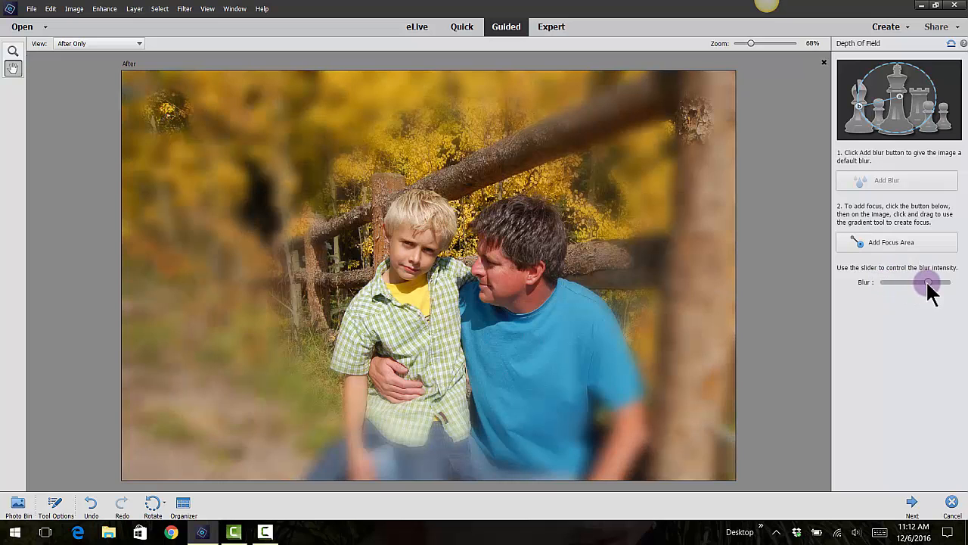
pyautogui.moveTo(923, 282); pyautogui.dragTo(900, 282)
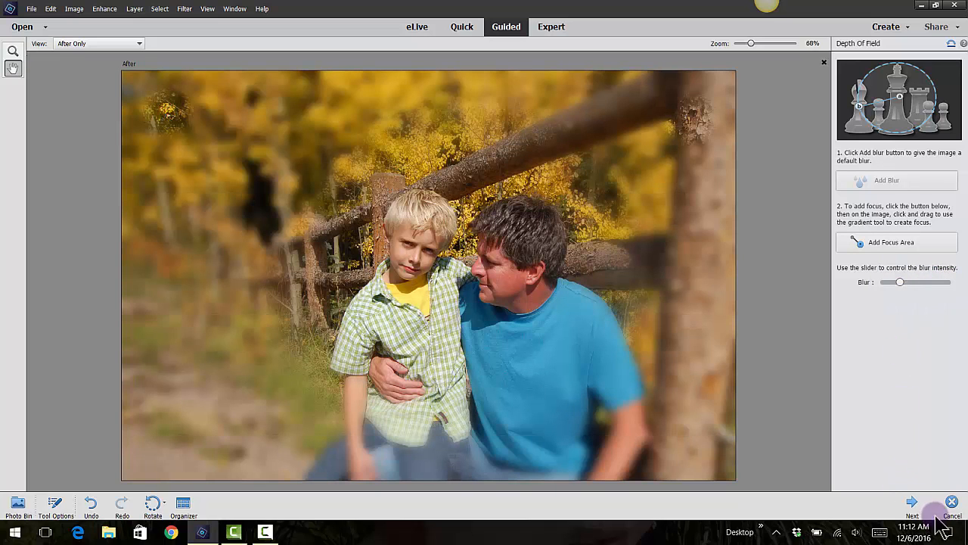
pyautogui.click(953, 503)
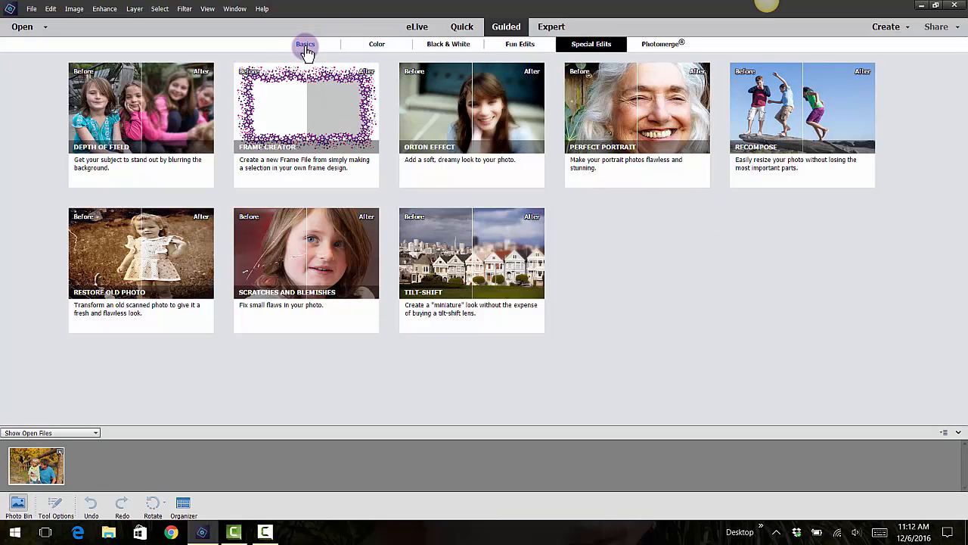
# Open the Zoom Burst Effect guided edit from the Fun Edits collection.
pyautogui.click(520, 43)
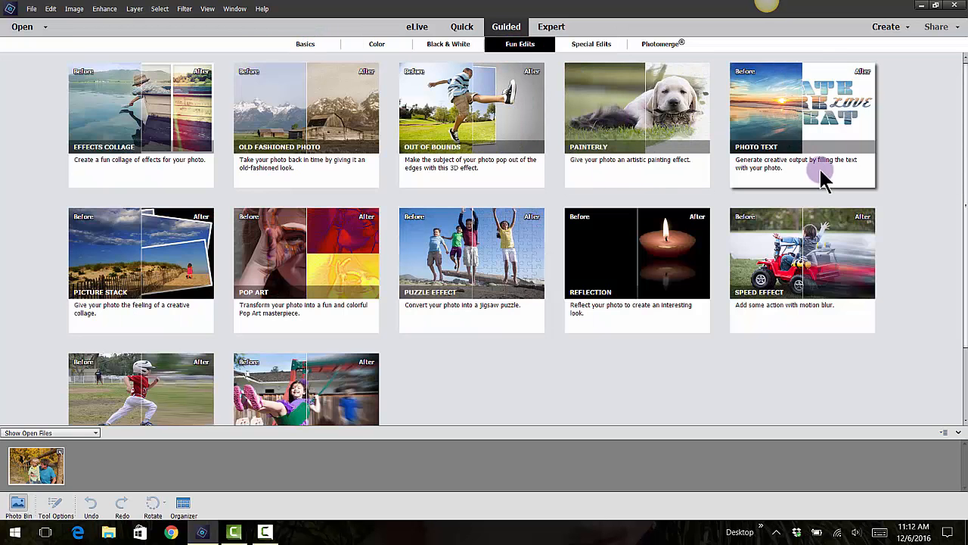
pyautogui.moveTo(824, 265)
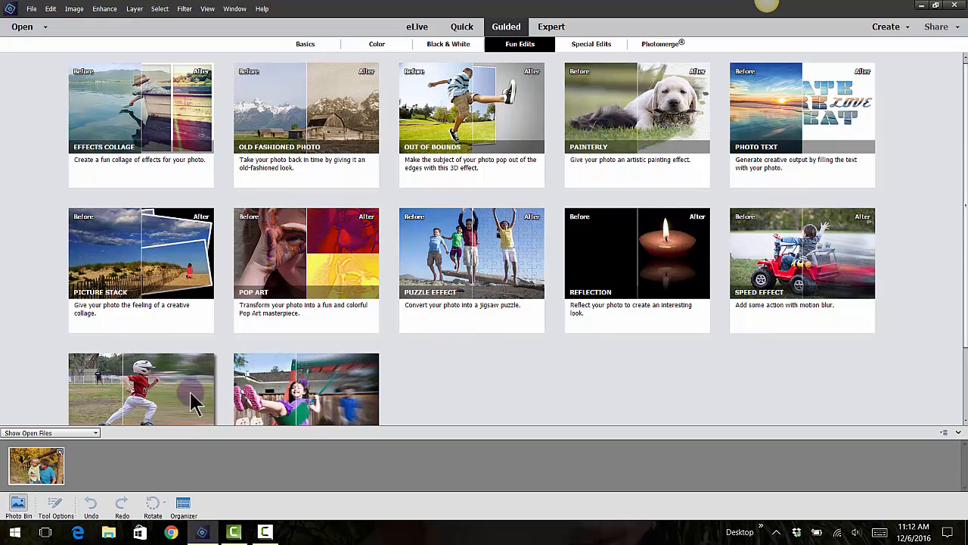
pyautogui.scroll(-3)
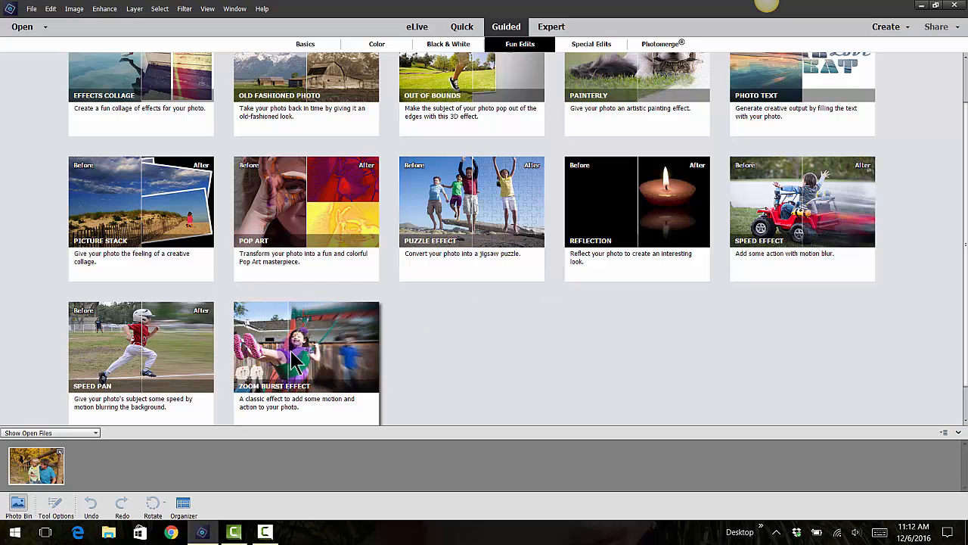
pyautogui.click(306, 346)
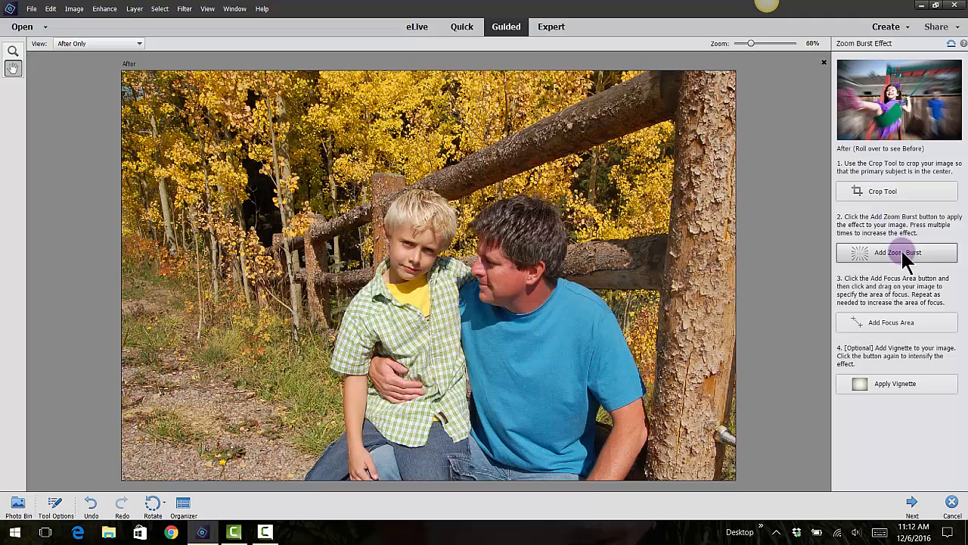
# Add a zoom burst blur, a focus area on the people, and an intensified vignette.
pyautogui.click(897, 252)
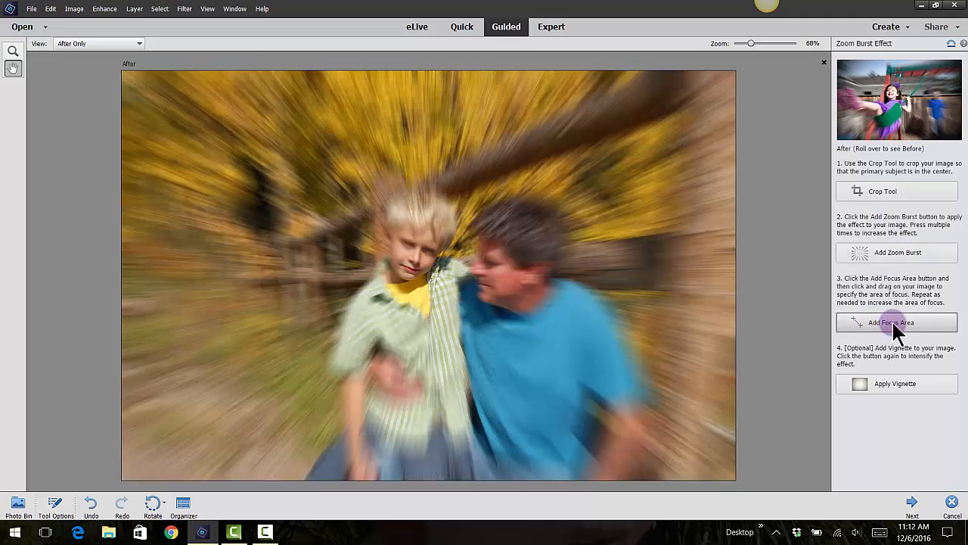
pyautogui.click(897, 322)
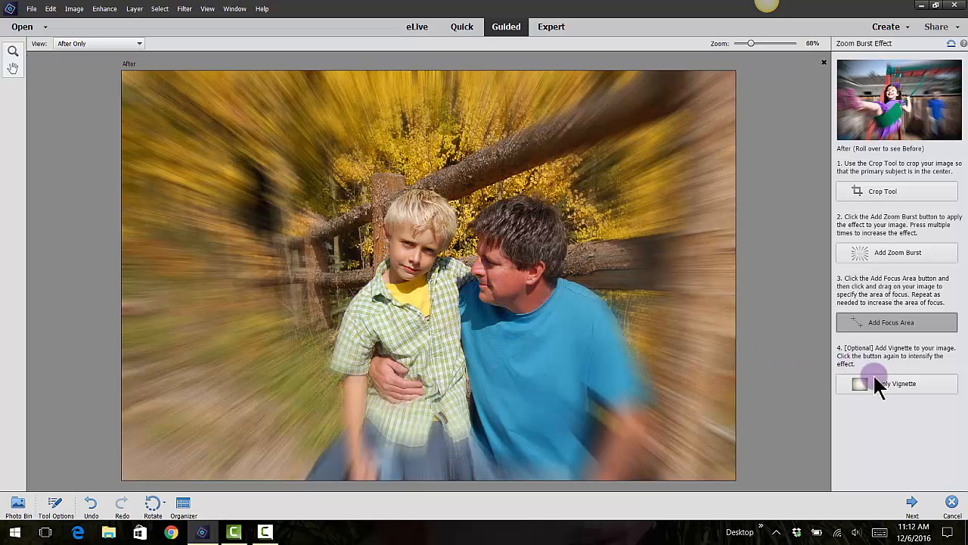
pyautogui.click(897, 384)
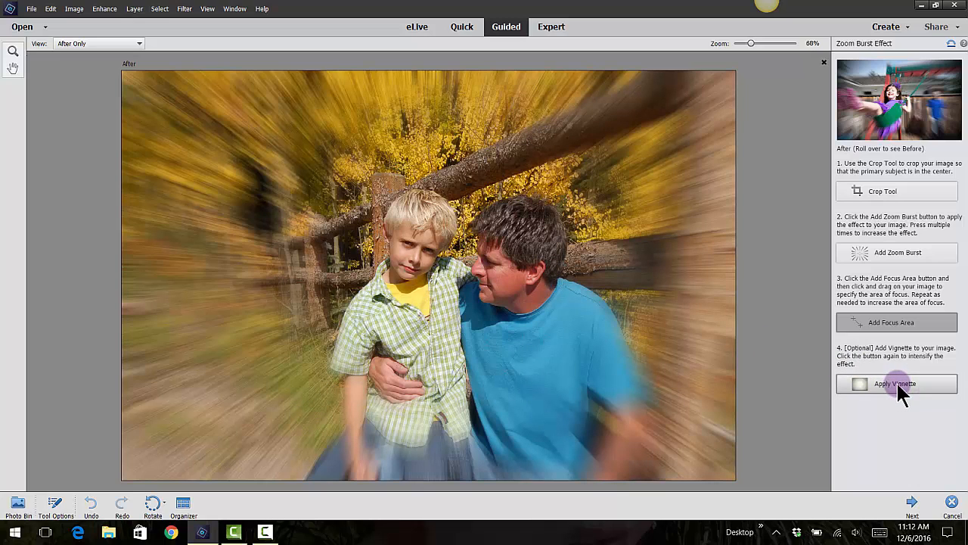
pyautogui.click(897, 384)
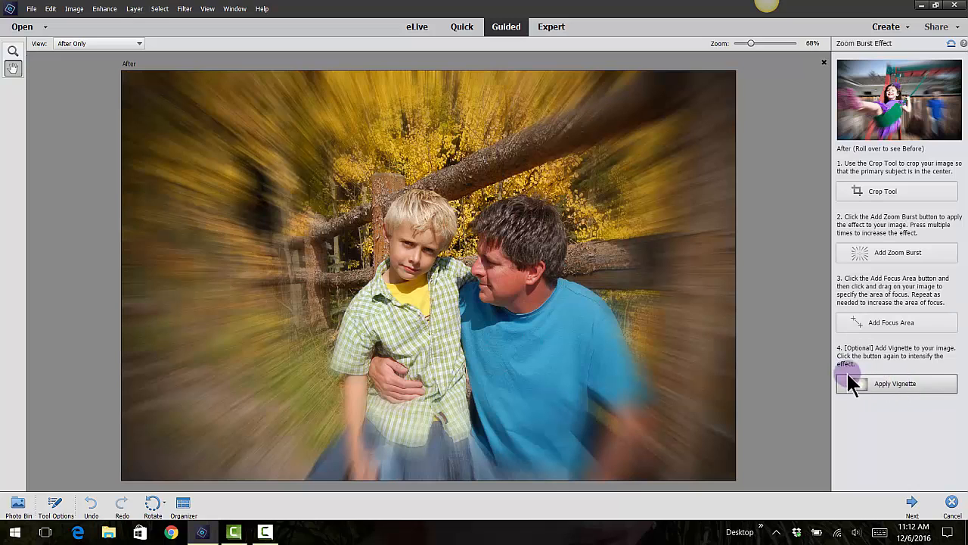
pyautogui.click(897, 383)
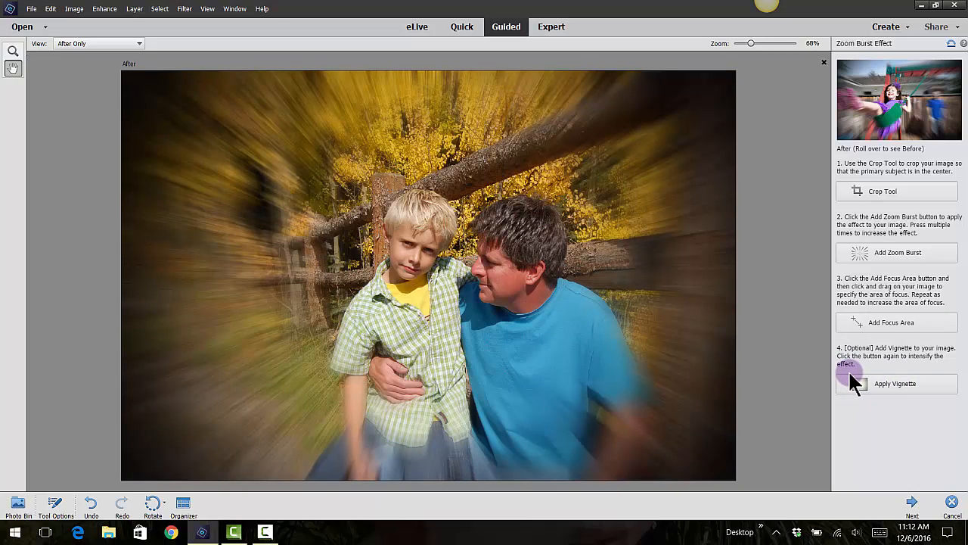
pyautogui.moveTo(961, 480)
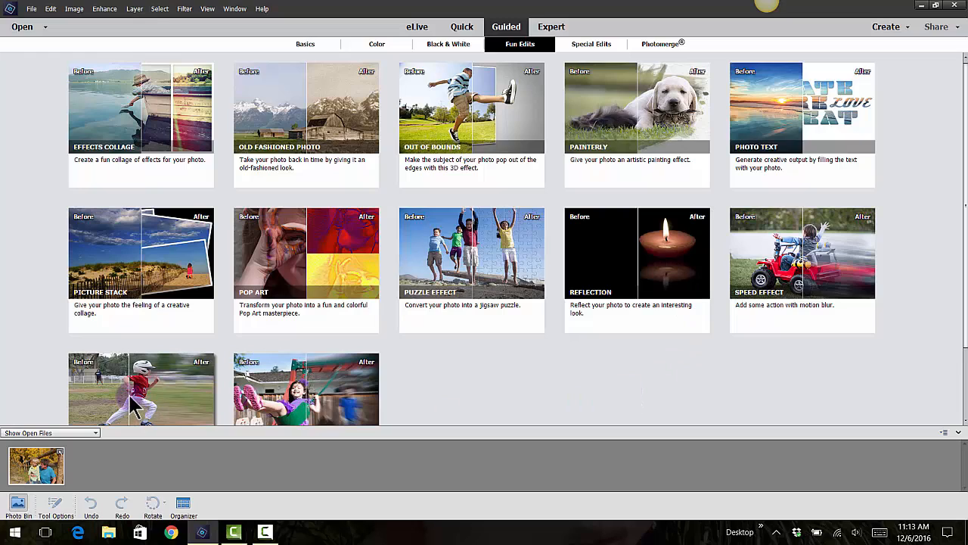
# Open Speed Pan and quick-select the father and son, down to the father's shirt.
pyautogui.click(802, 252)
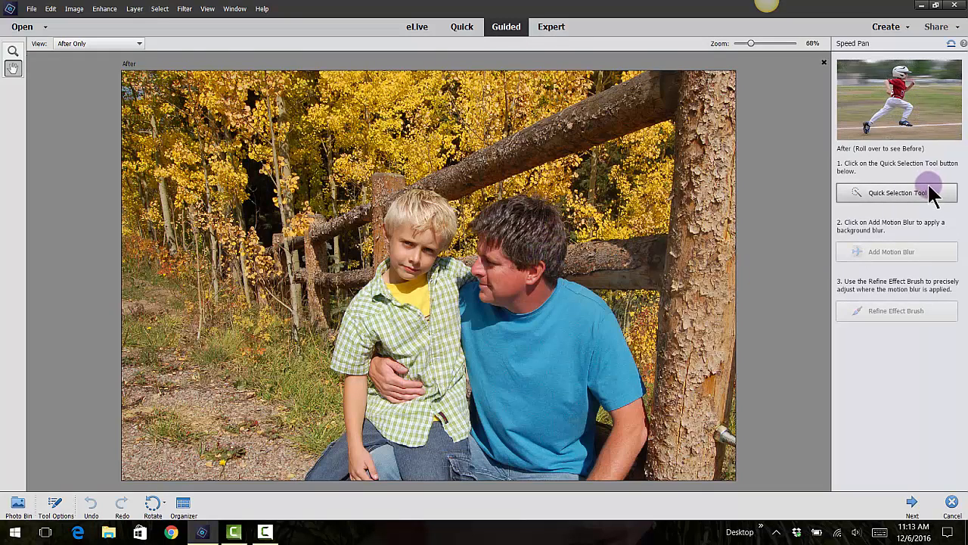
pyautogui.click(897, 192)
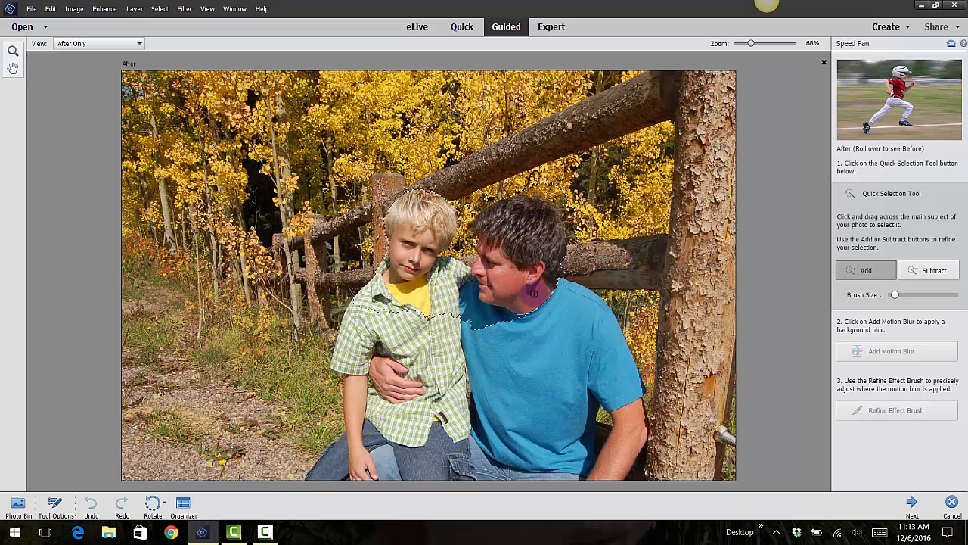
pyautogui.moveTo(533, 293); pyautogui.dragTo(457, 324)
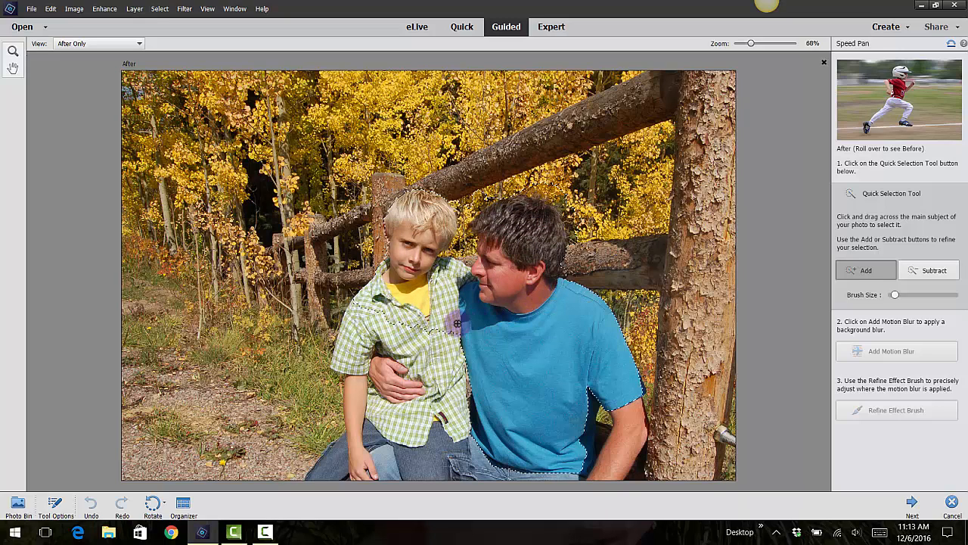
pyautogui.moveTo(458, 324); pyautogui.dragTo(386, 348)
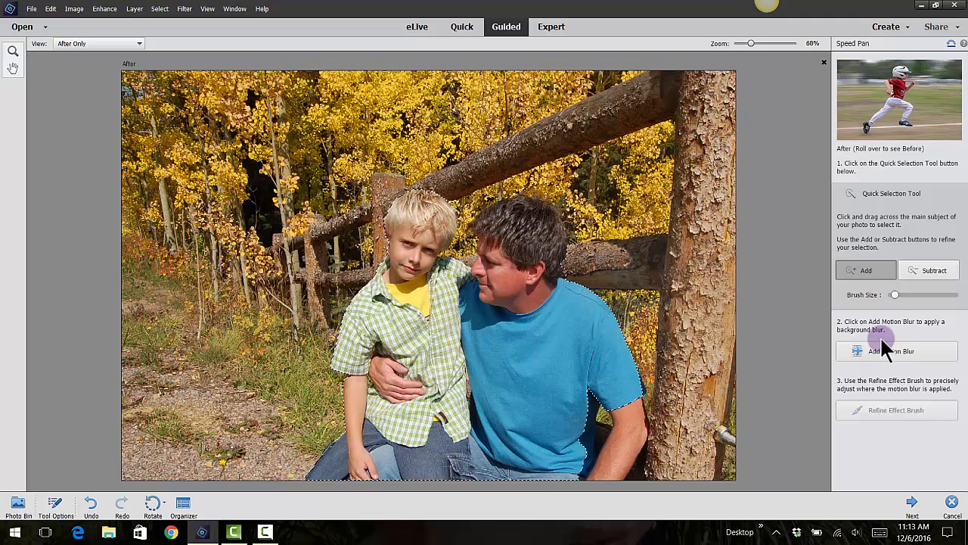
# Add a low-intensity motion blur to the background and complete the Speed Pan edit.
pyautogui.click(896, 351)
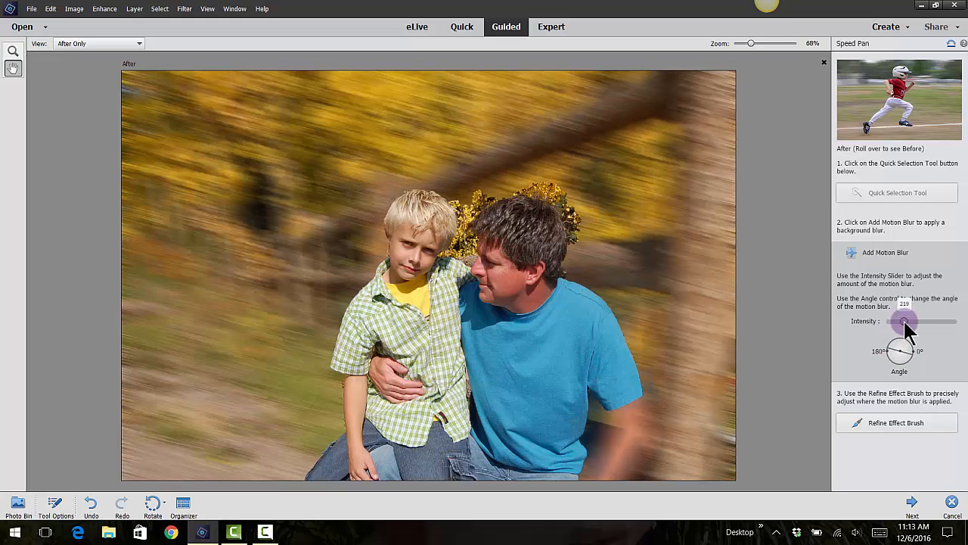
pyautogui.moveTo(907, 341); pyautogui.dragTo(899, 336)
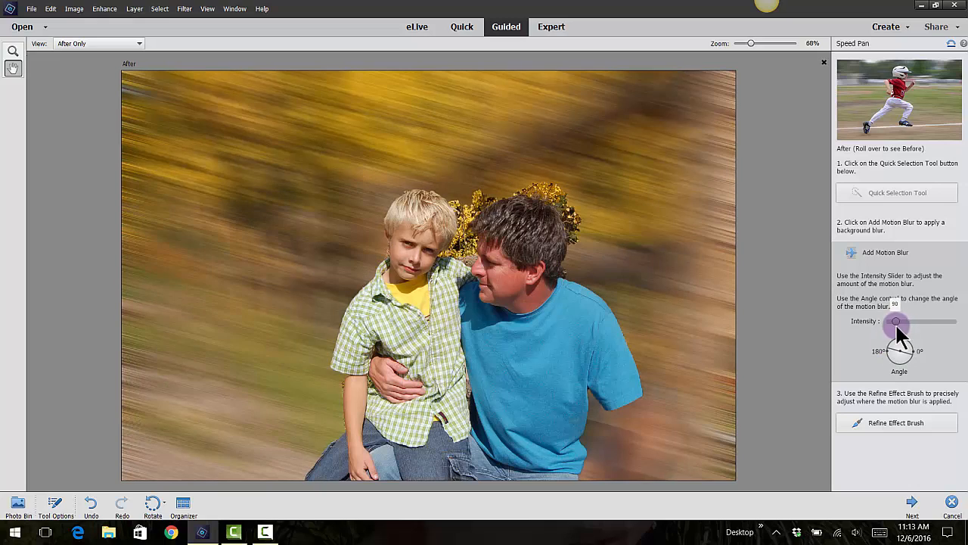
pyautogui.moveTo(899, 322); pyautogui.dragTo(893, 321)
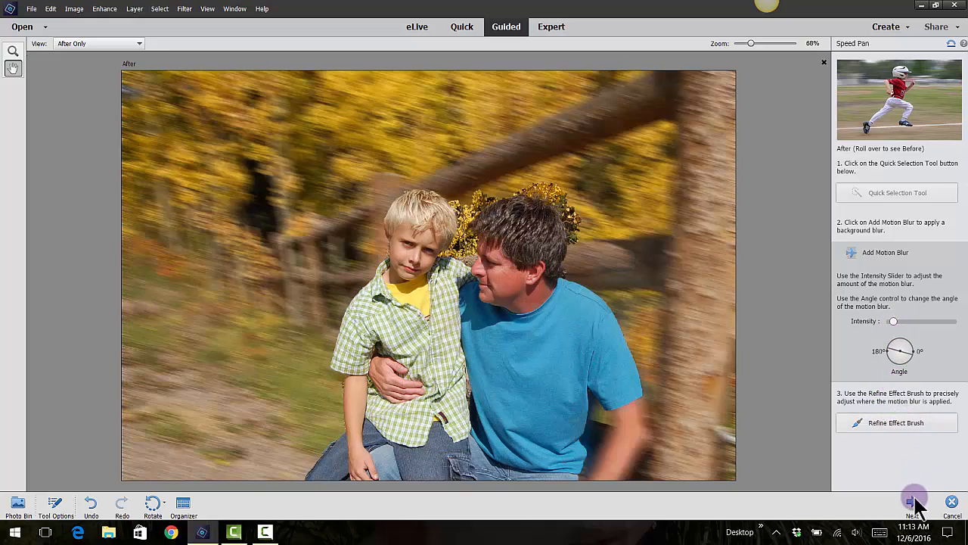
pyautogui.click(914, 501)
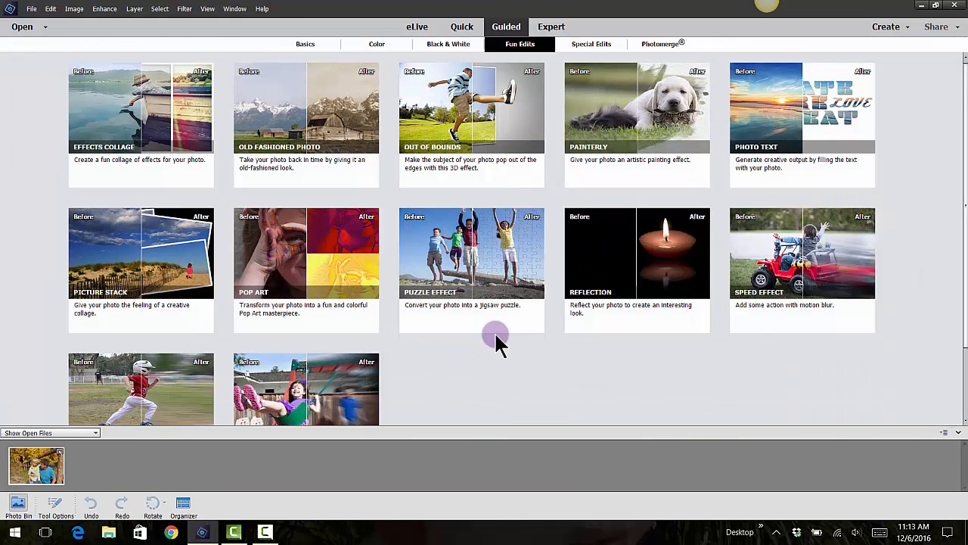
pyautogui.moveTo(509, 367)
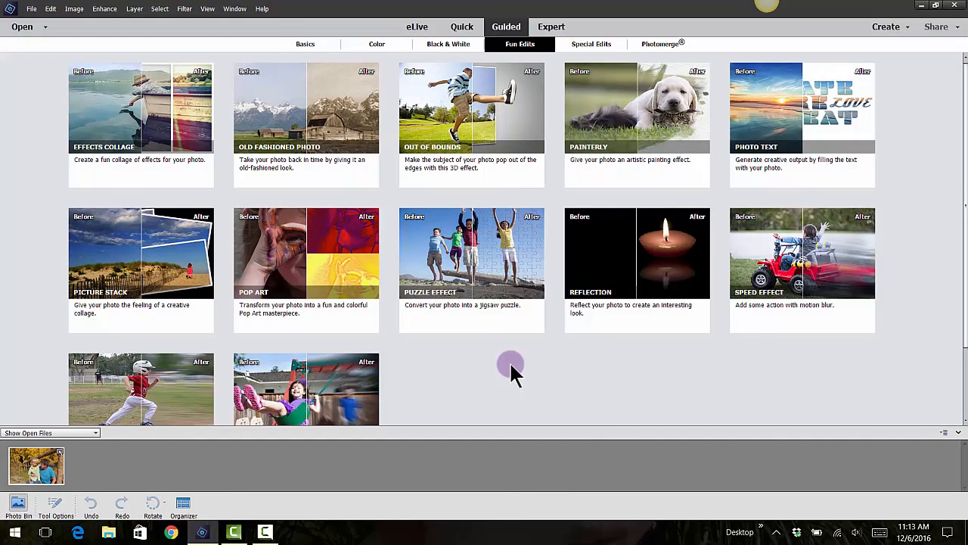